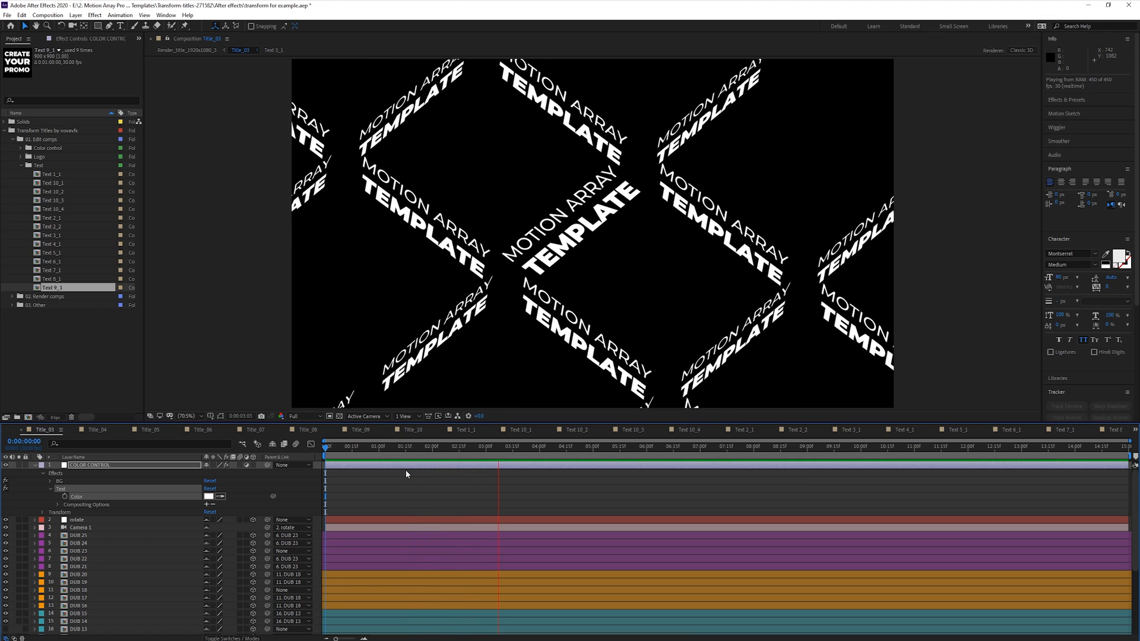
Preview Title_03 at about four seconds over the transparency grid, revealing the background is transparent
click(548, 454)
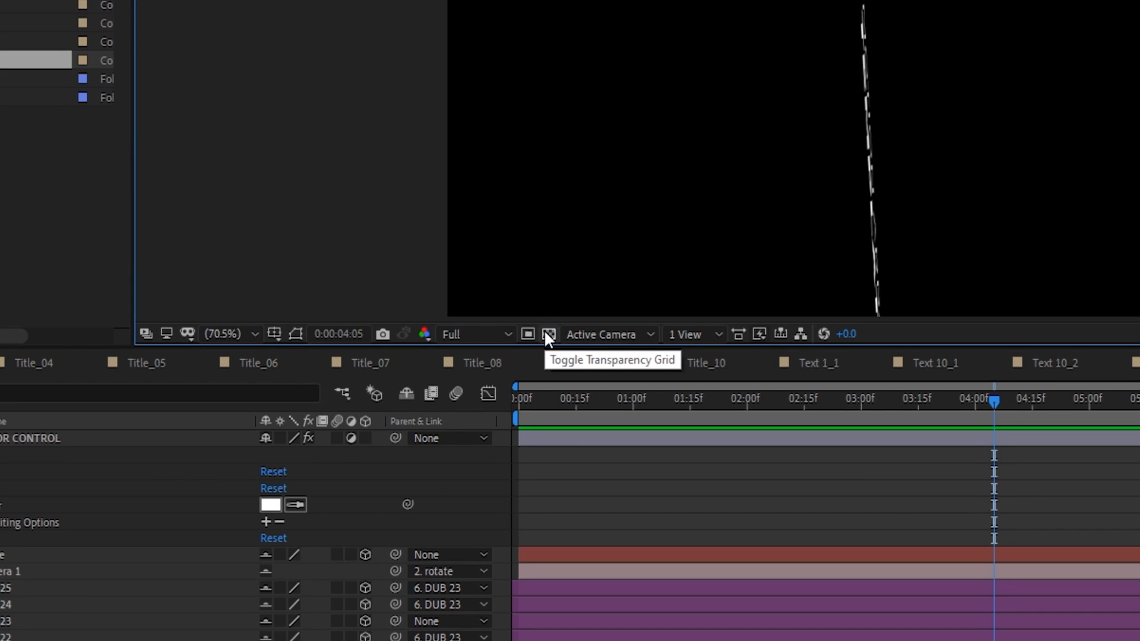
mouse_move(548, 335)
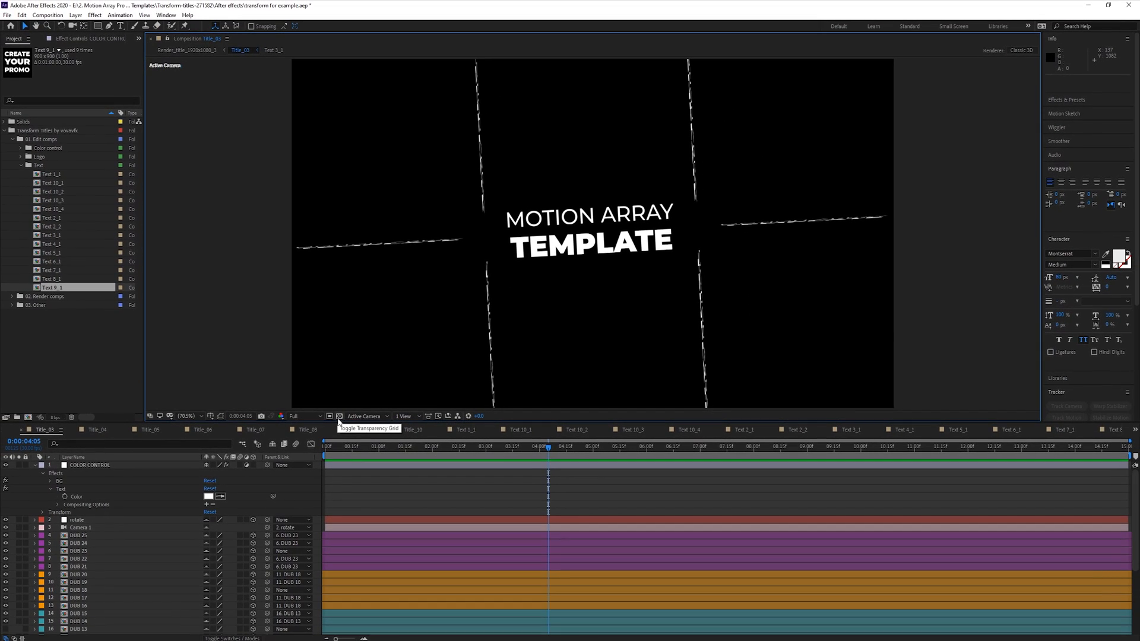
click(340, 417)
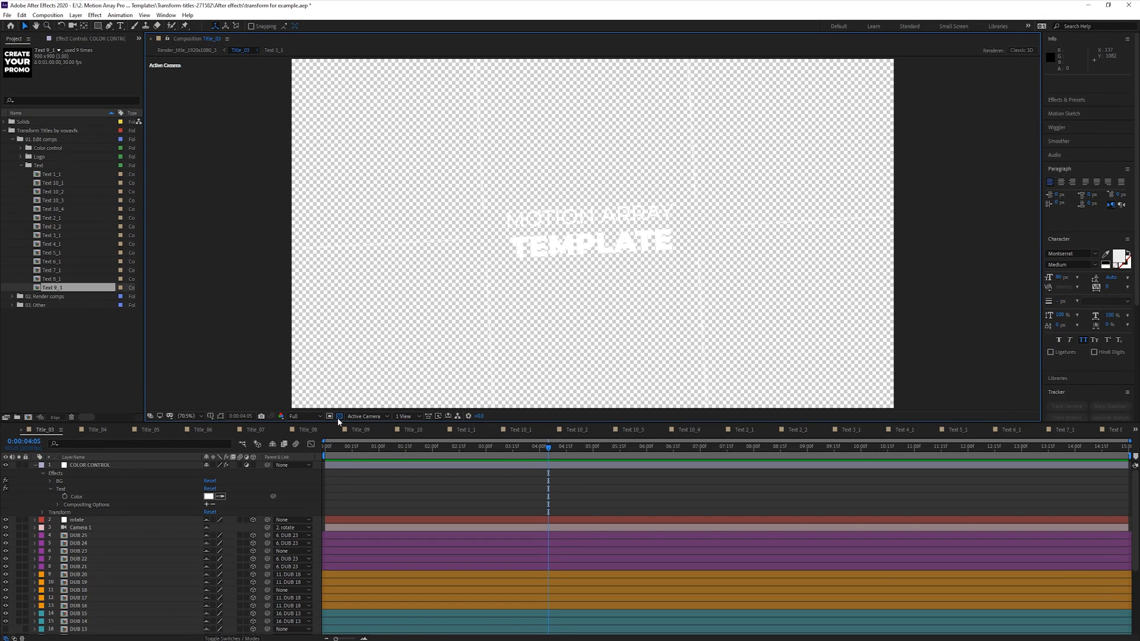
click(769, 463)
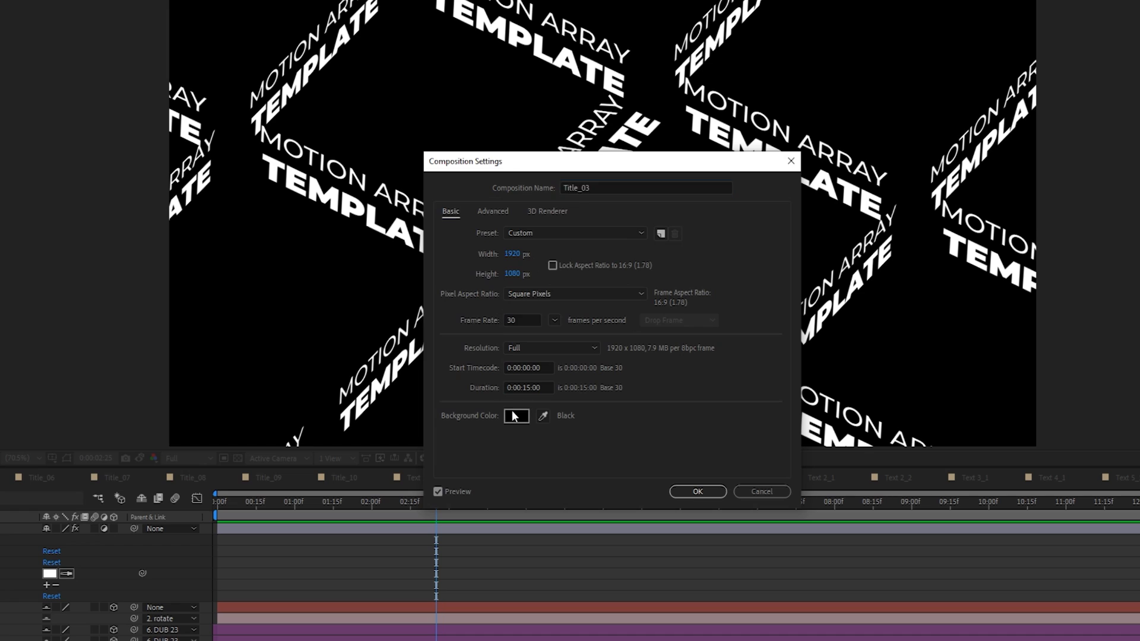
Try a red composition background, reset it to black (000000) and close Composition Settings
click(516, 416)
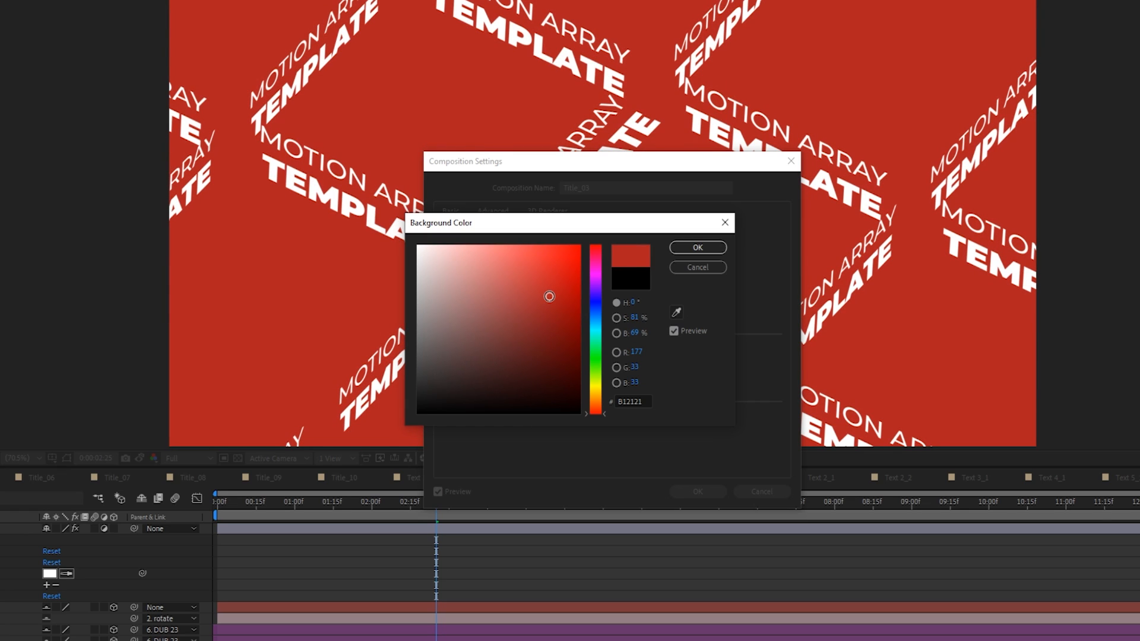
click(418, 414)
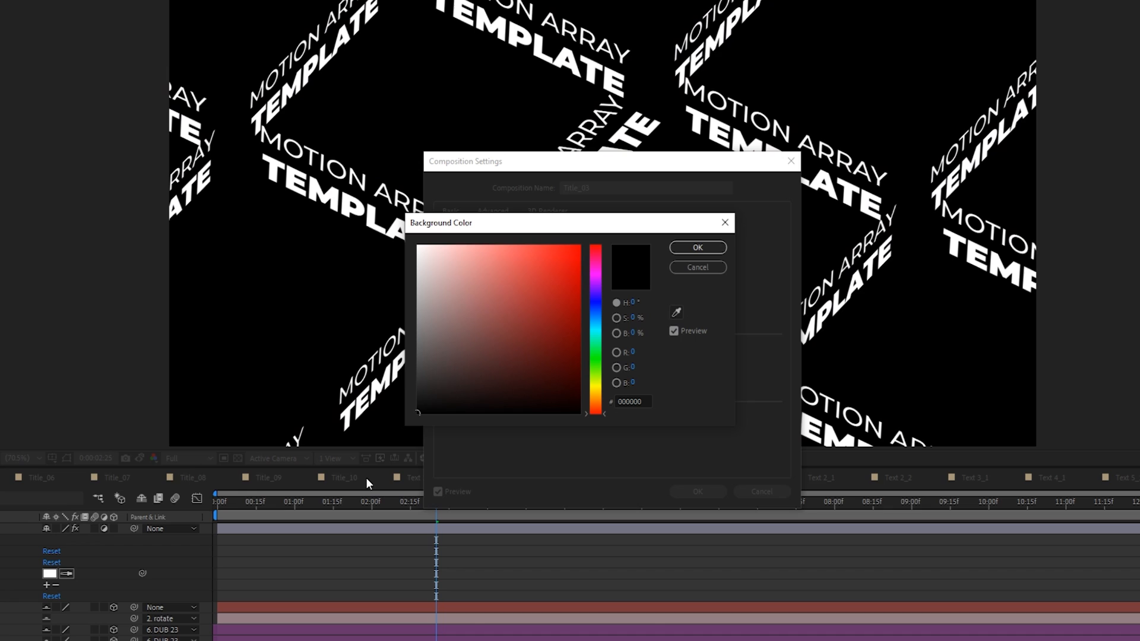
click(697, 247)
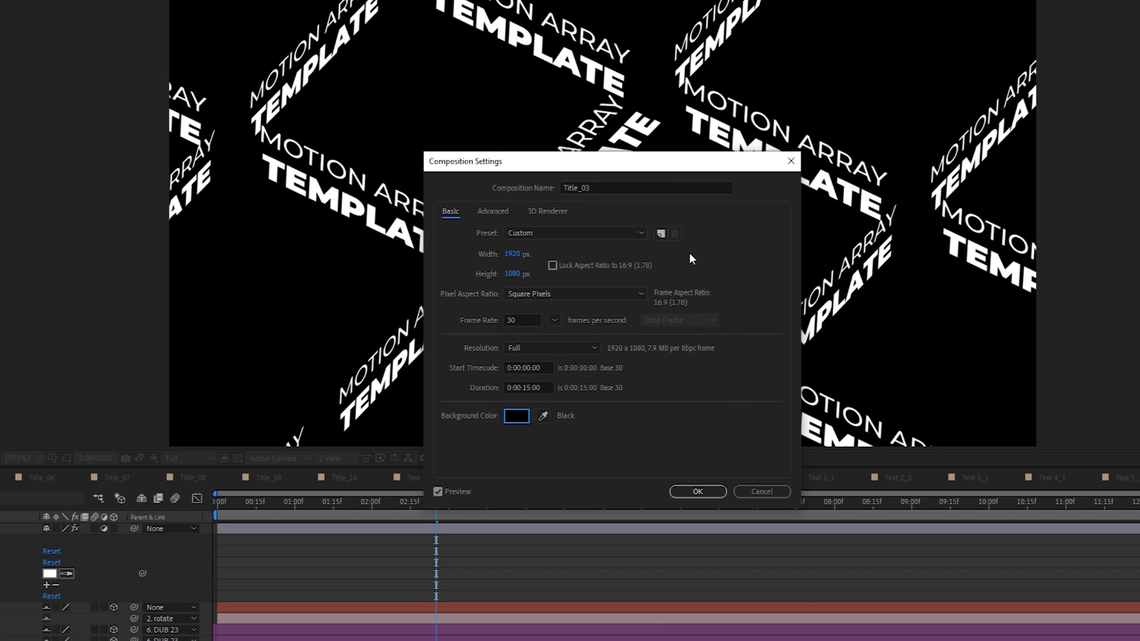
click(697, 492)
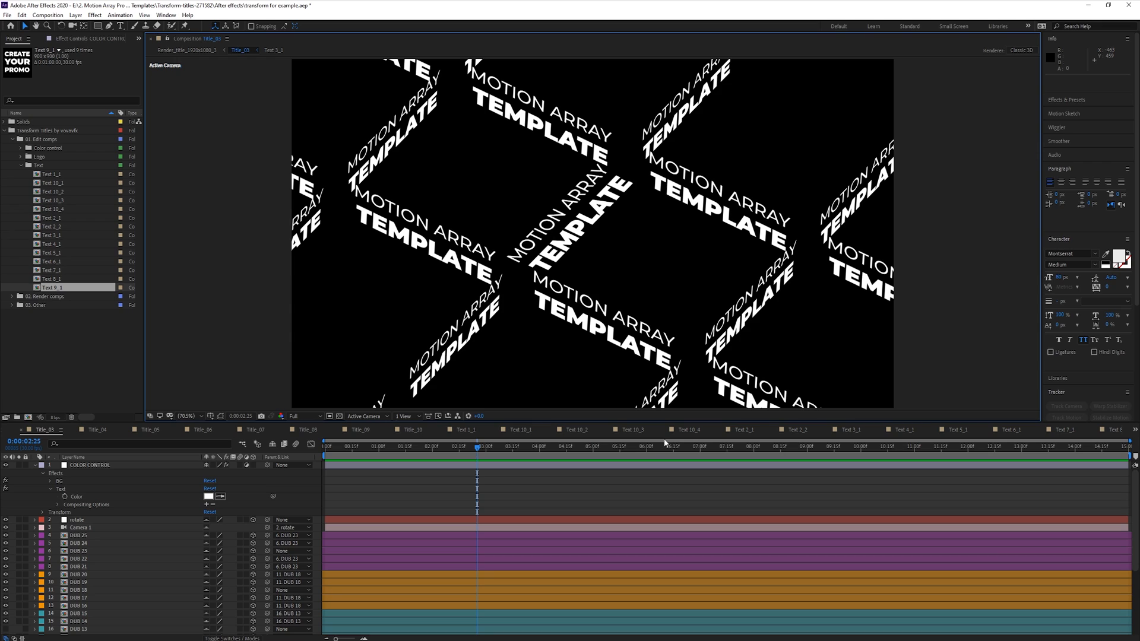
mouse_move(644, 447)
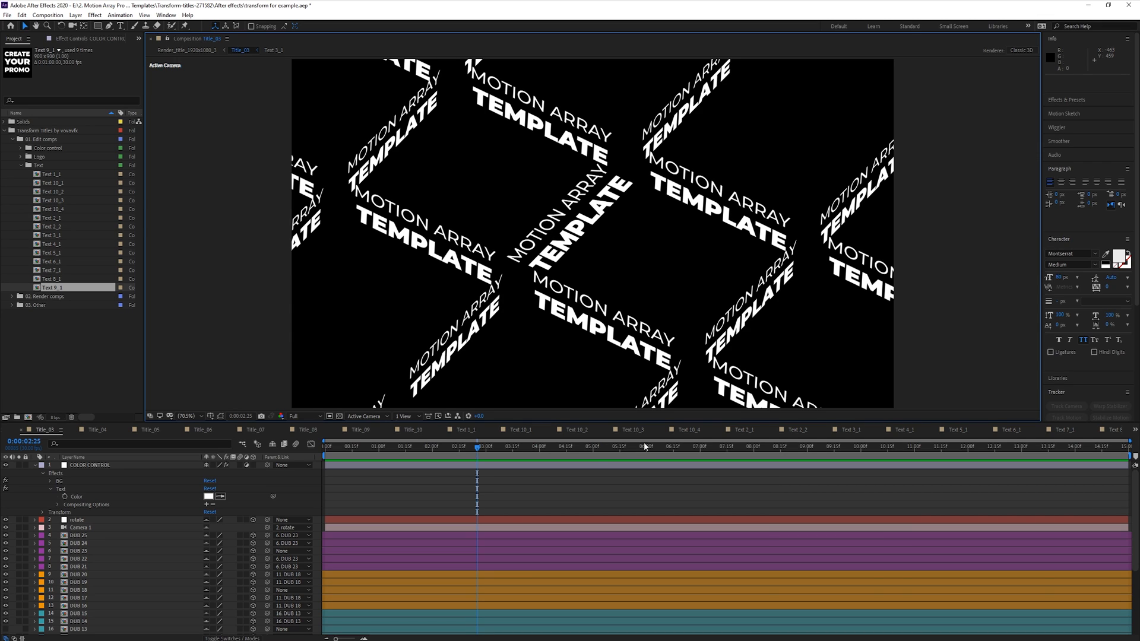
Show Title_03 over the transparency grid at the two-second mark
click(340, 416)
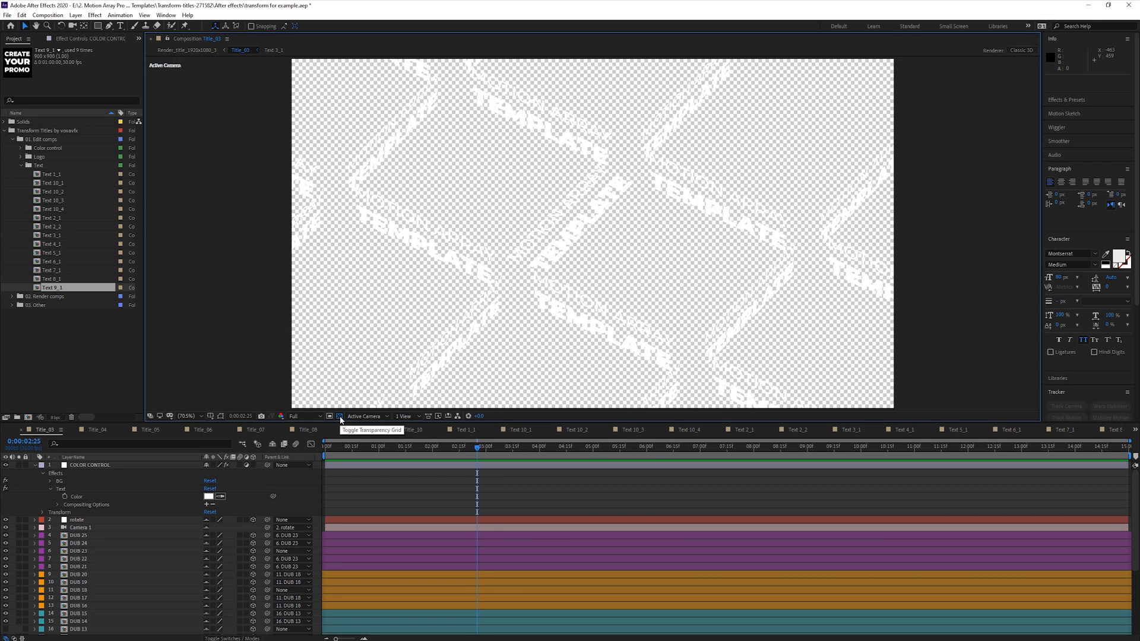
click(429, 446)
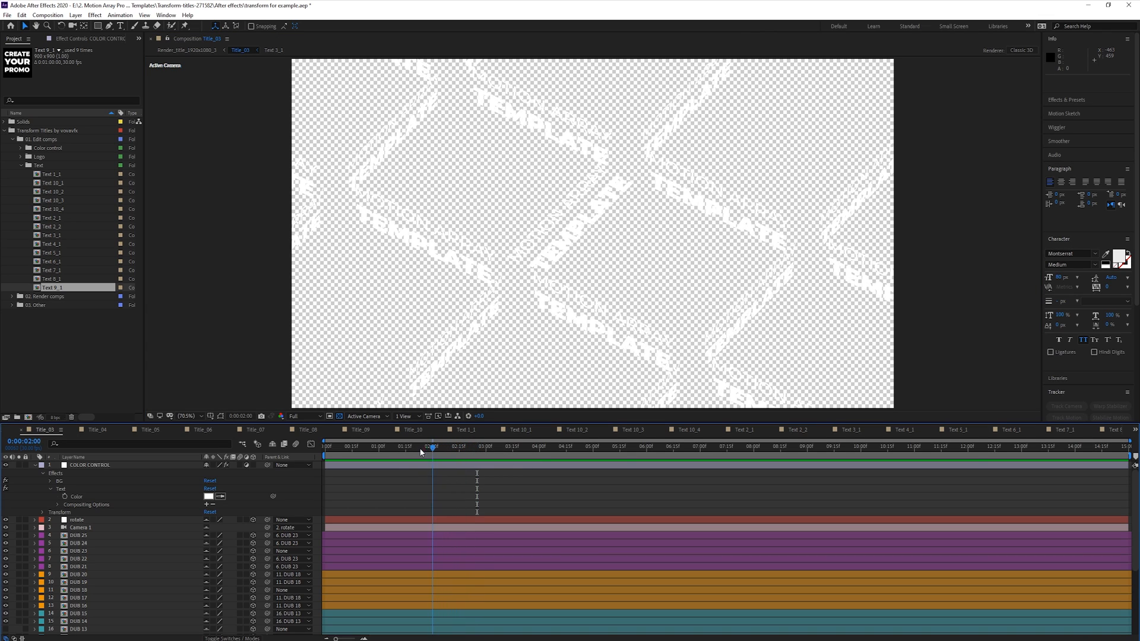
click(349, 452)
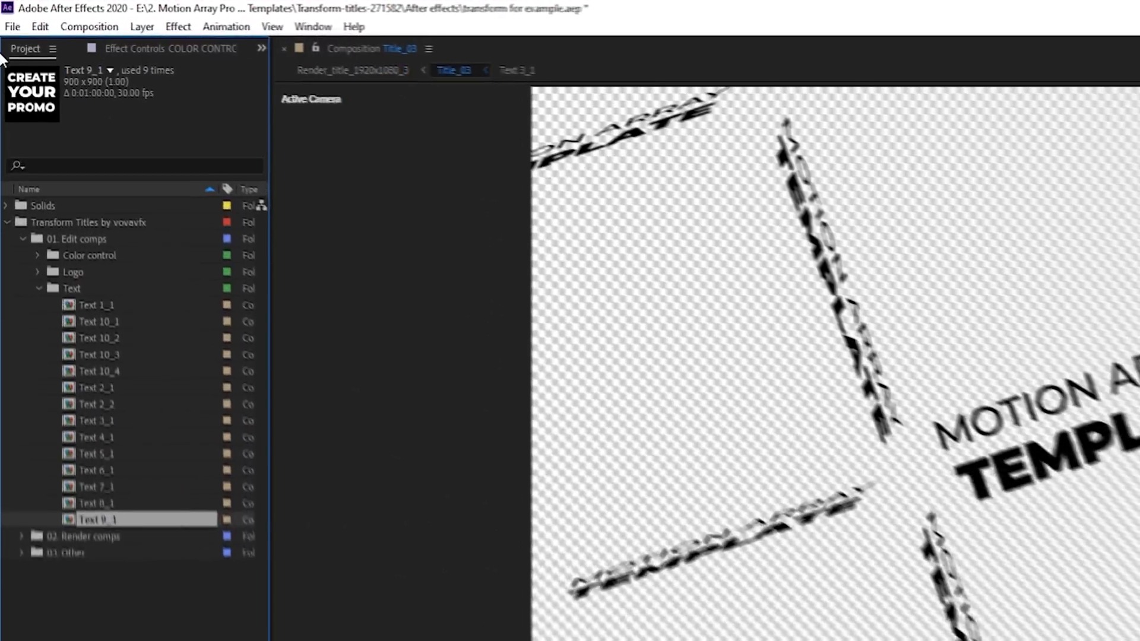
Add Title_03 to the Render Queue and bring up its Lossless output module settings
click(11, 28)
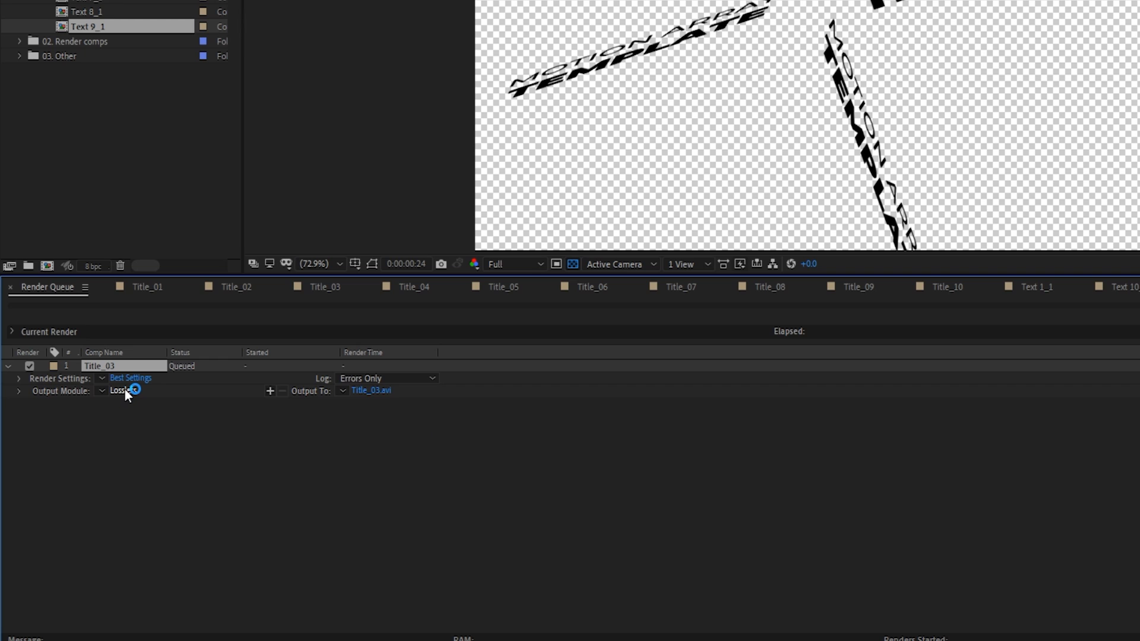
click(122, 392)
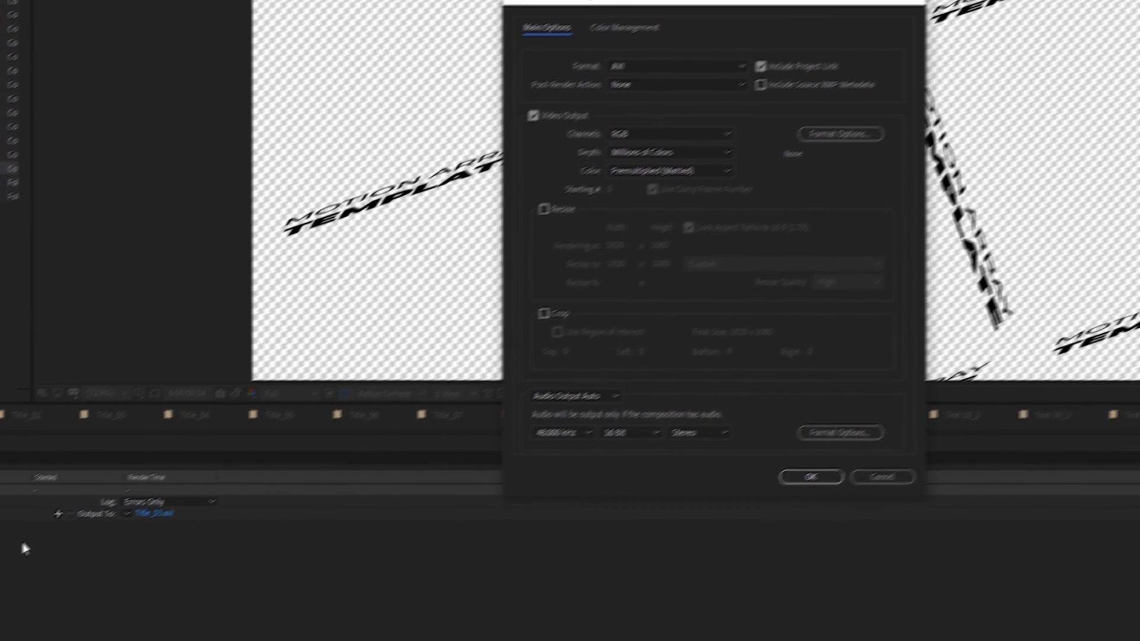
Keep the AVI format and set the output channels to RGB + Alpha
click(533, 152)
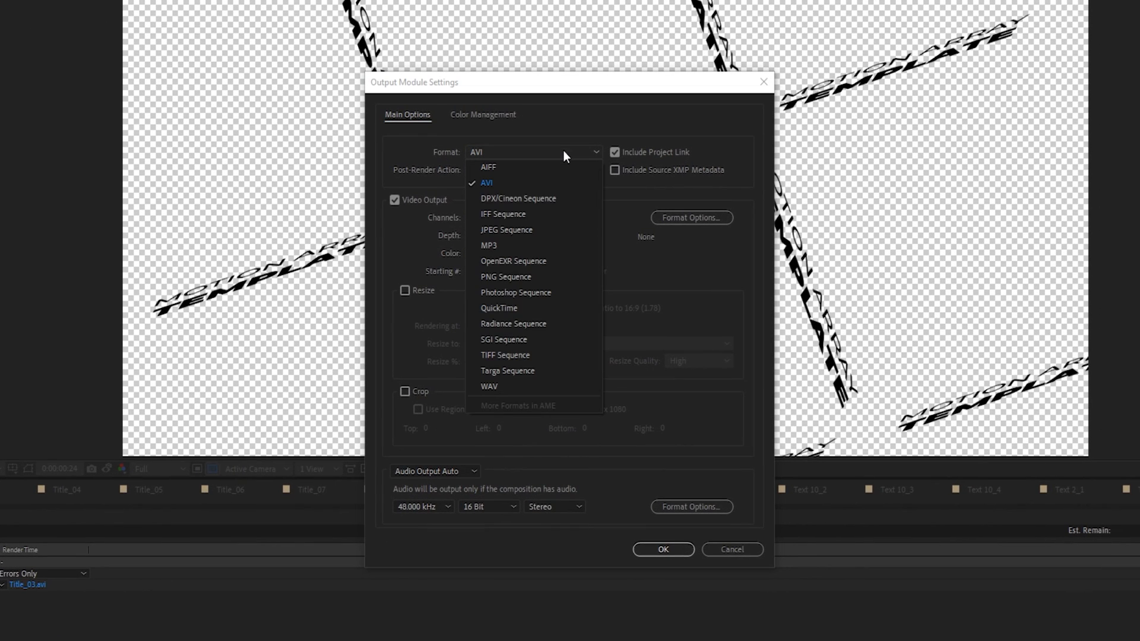
mouse_move(572, 396)
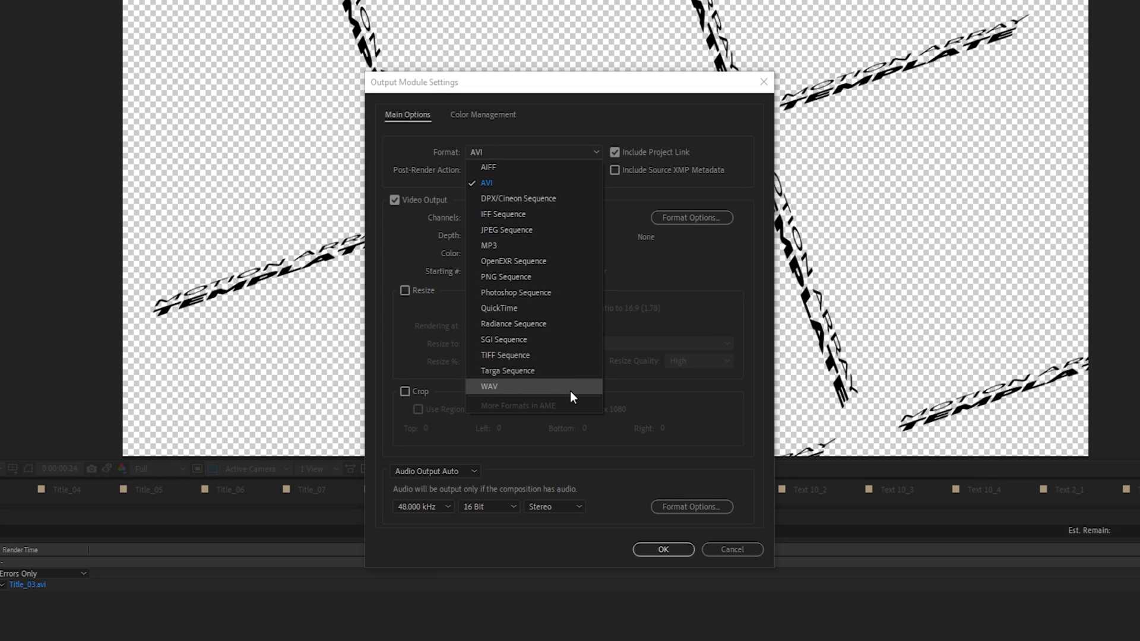
click(487, 183)
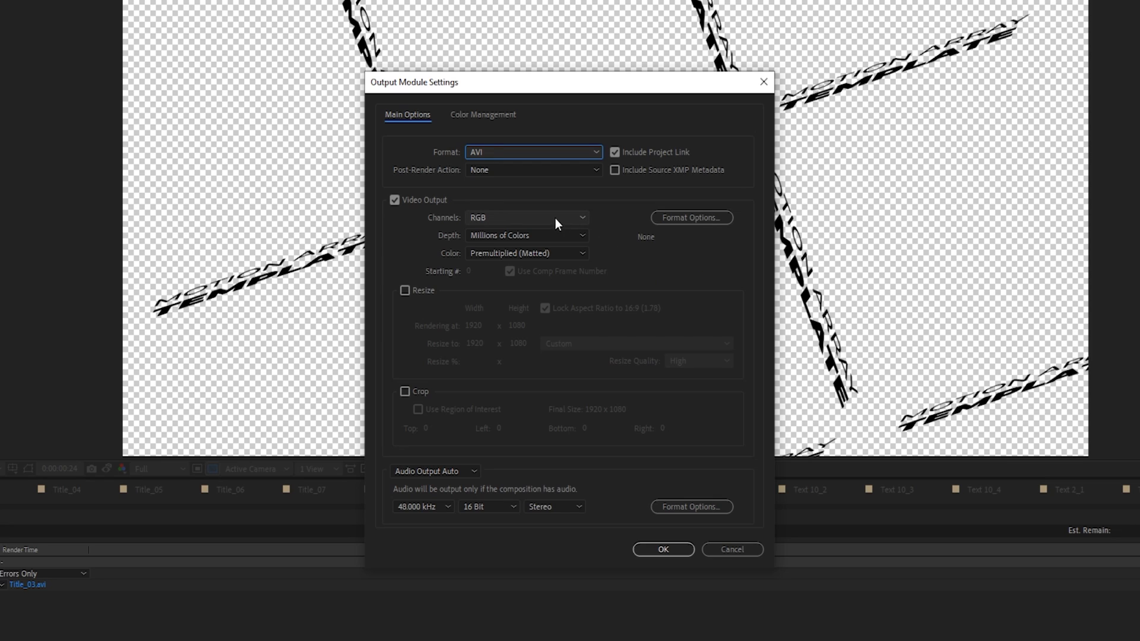
click(527, 217)
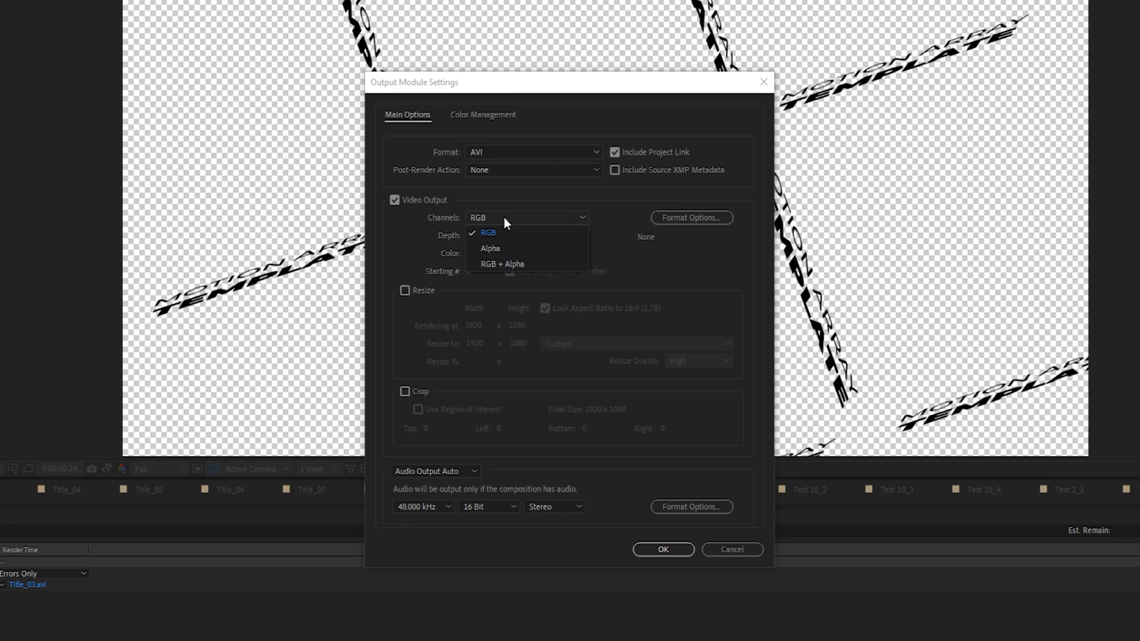
mouse_move(541, 271)
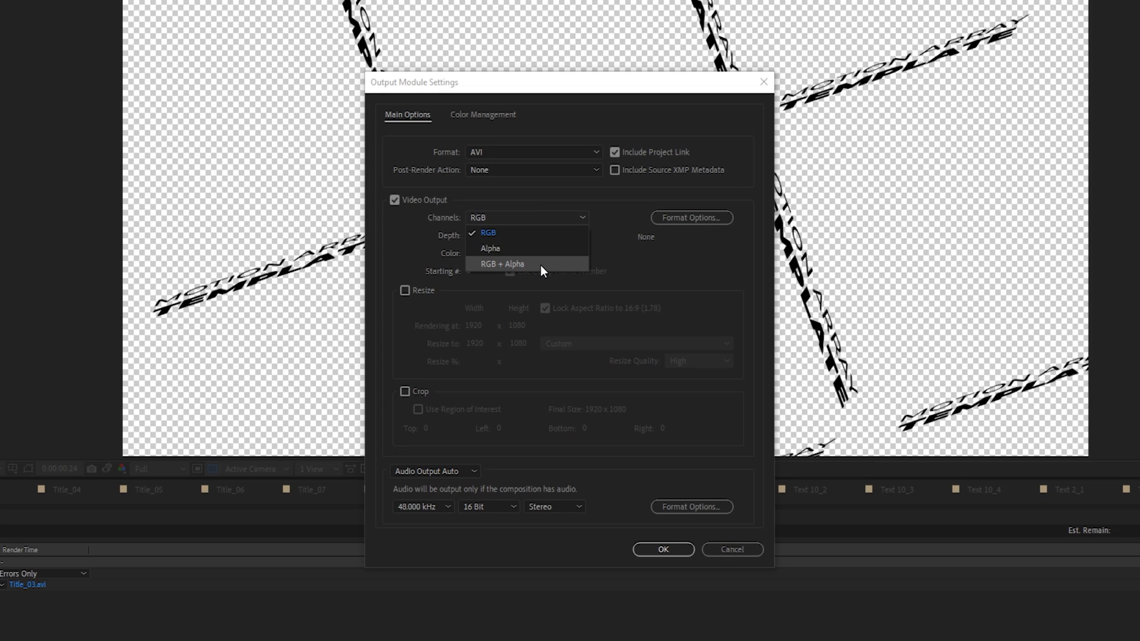
click(501, 264)
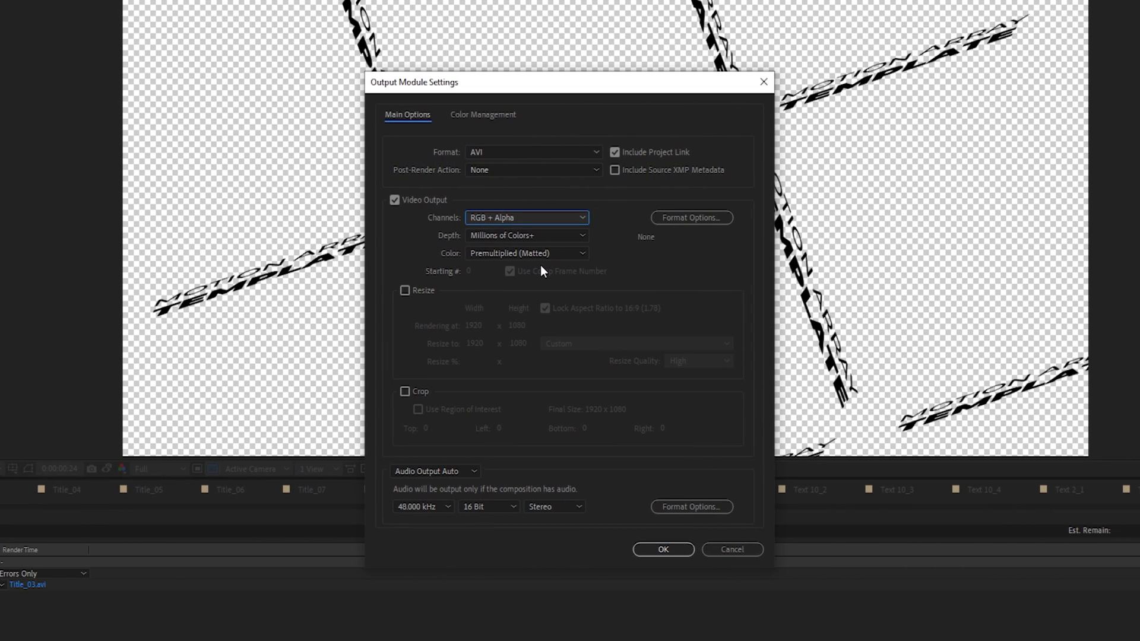
Switch the output to QuickTime with the Animation codec, keeping RGB + Alpha channels
click(532, 152)
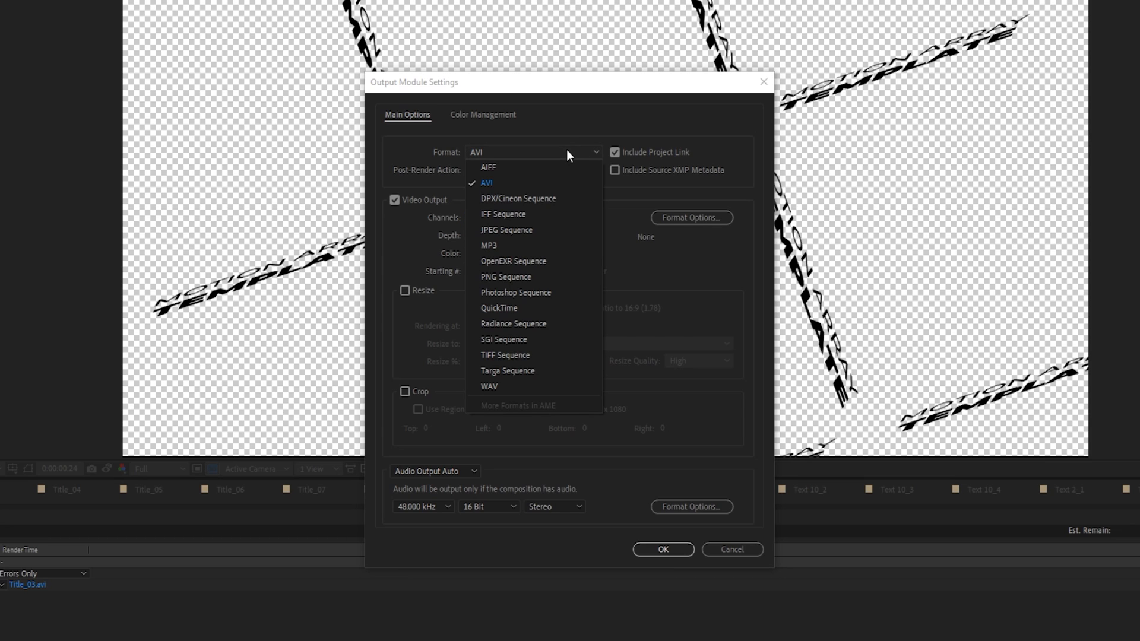
mouse_move(551, 316)
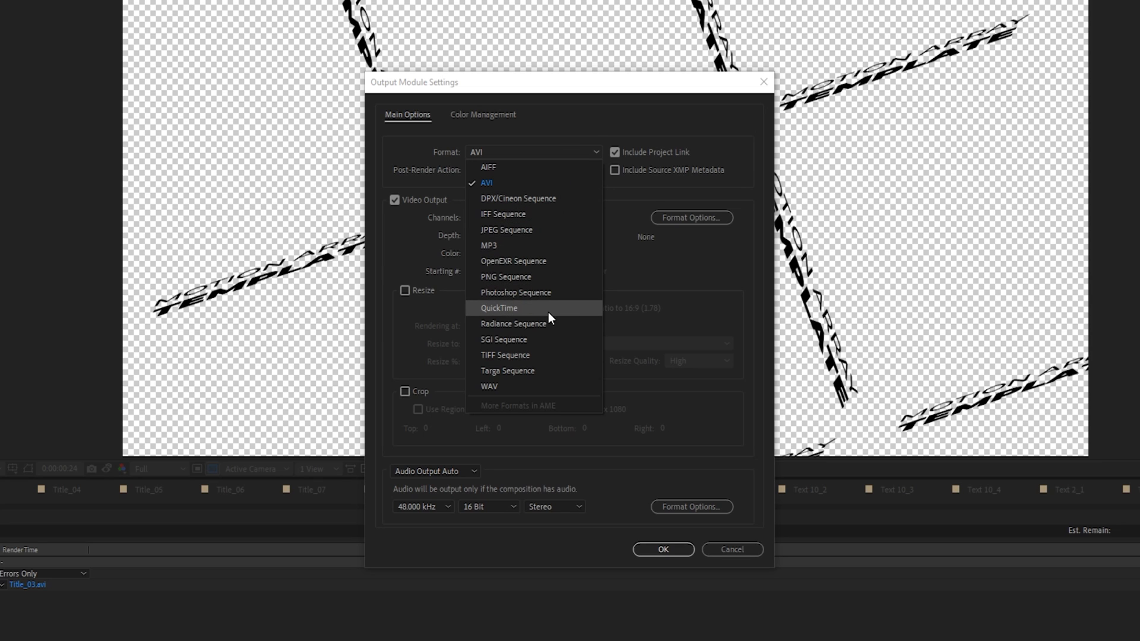
click(499, 308)
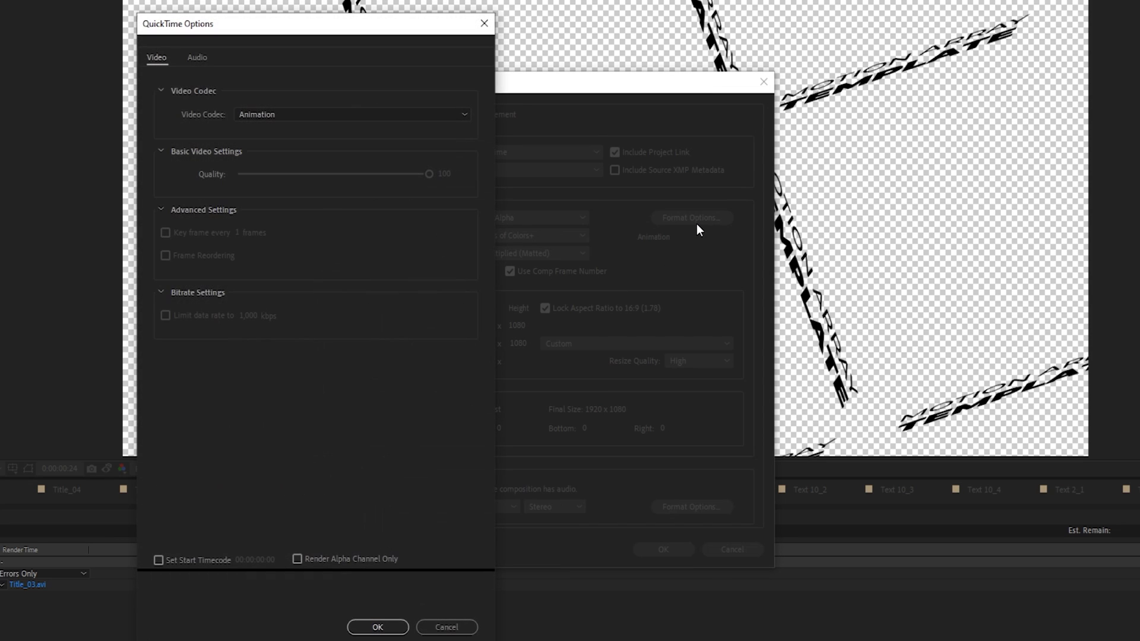
click(351, 114)
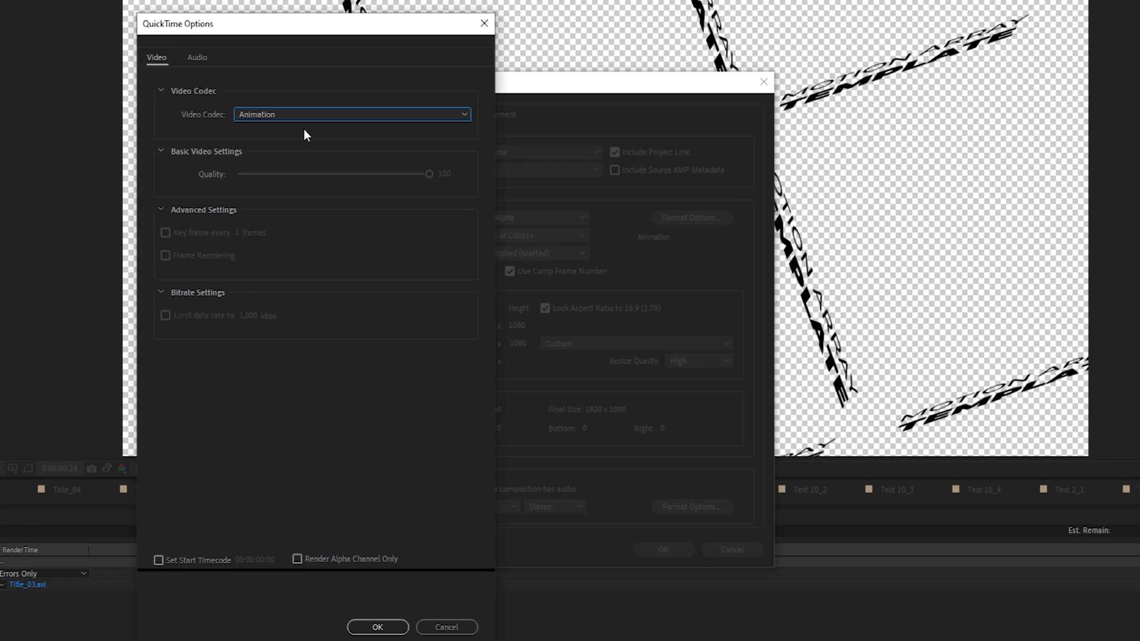
click(378, 627)
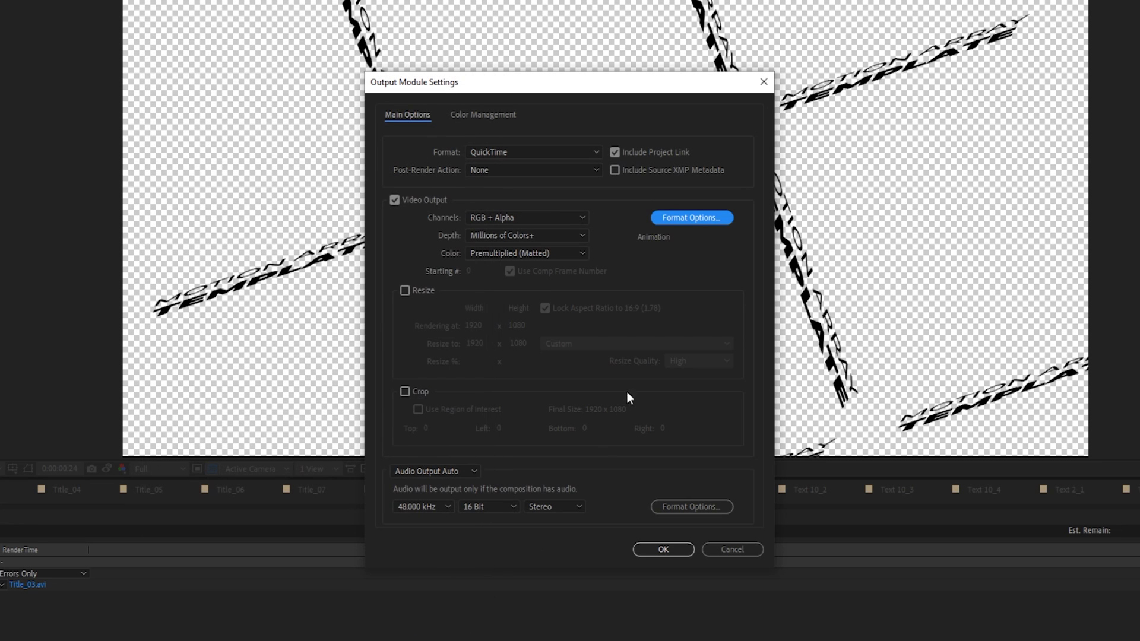
click(526, 218)
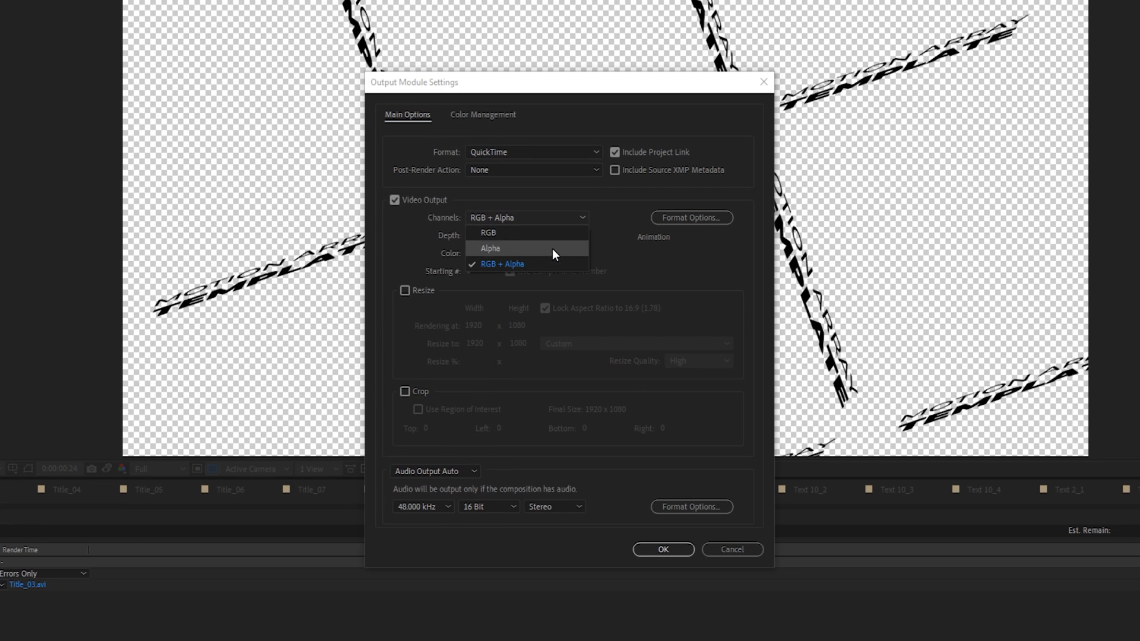
click(501, 264)
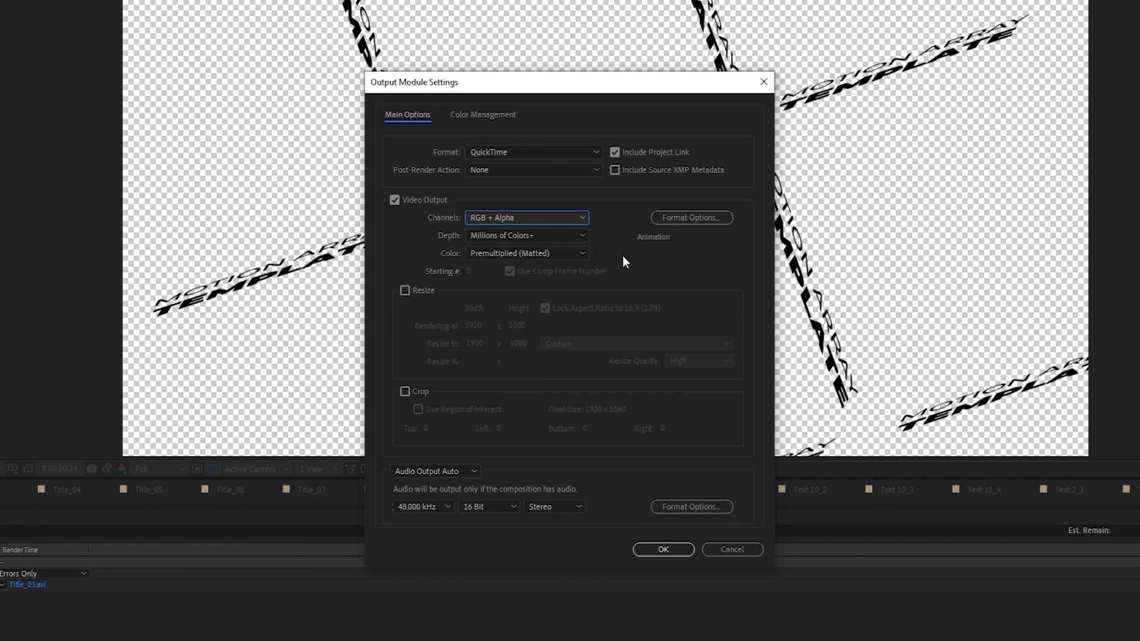
Review the QuickTime codec list again and close the Output Module Settings
click(534, 152)
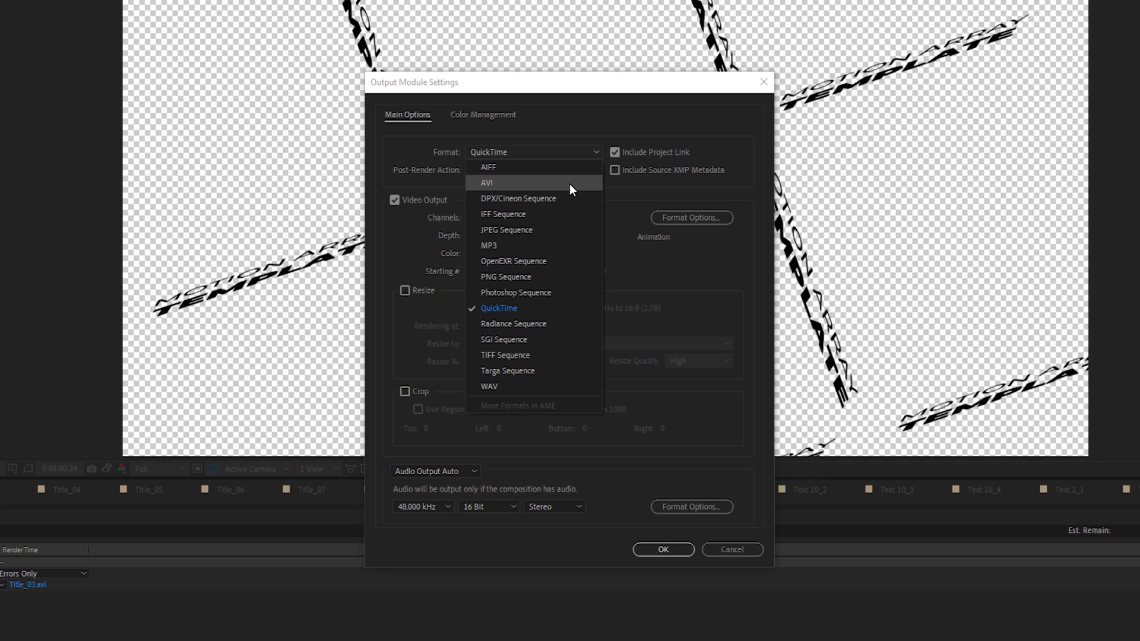
click(499, 309)
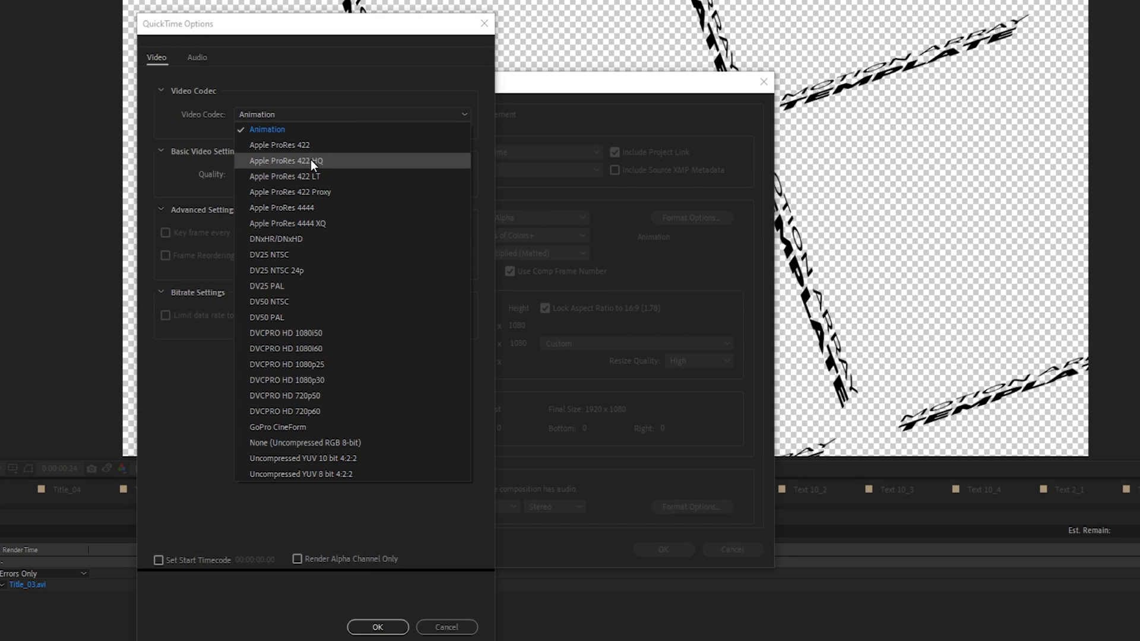
mouse_move(310, 234)
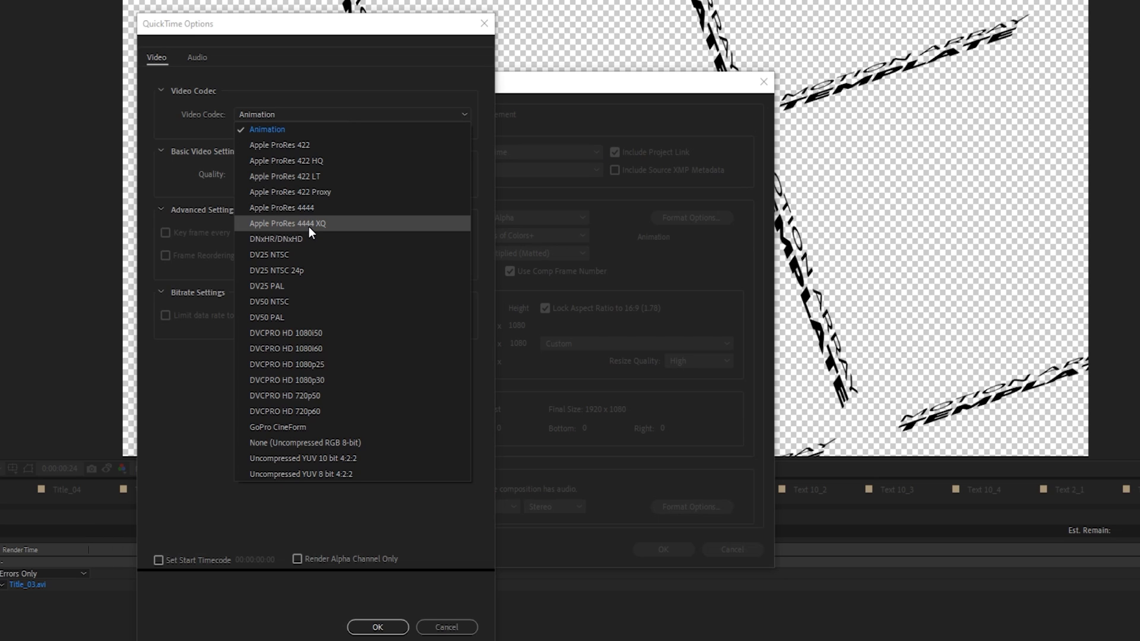
click(378, 627)
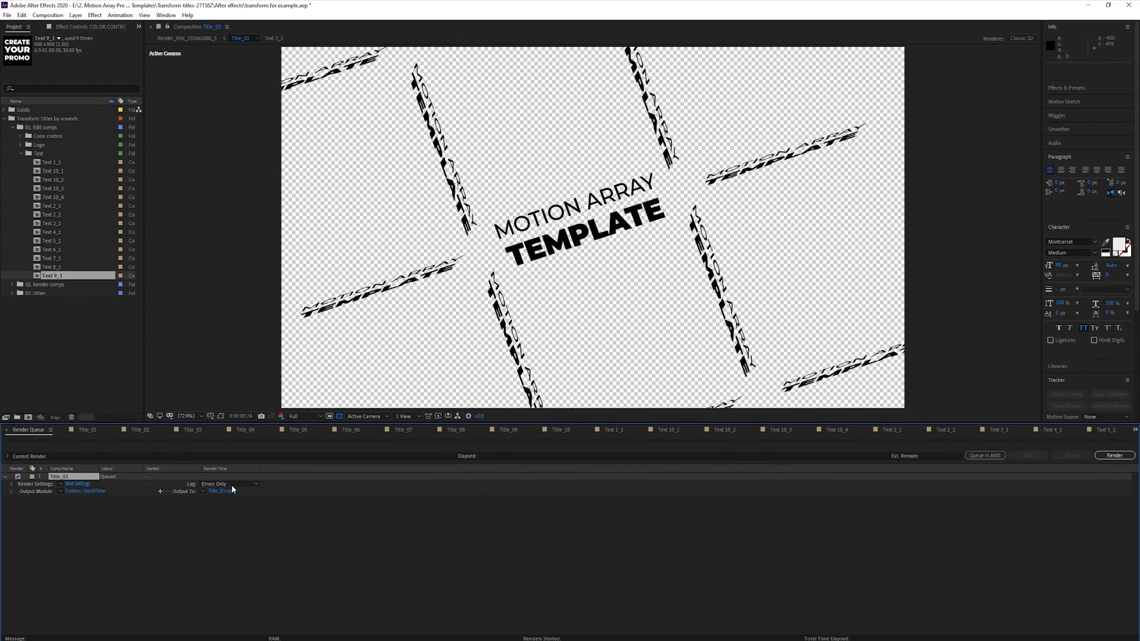
Check Render Settings keep Best quality and Full resolution, then start setting the output file location
click(76, 484)
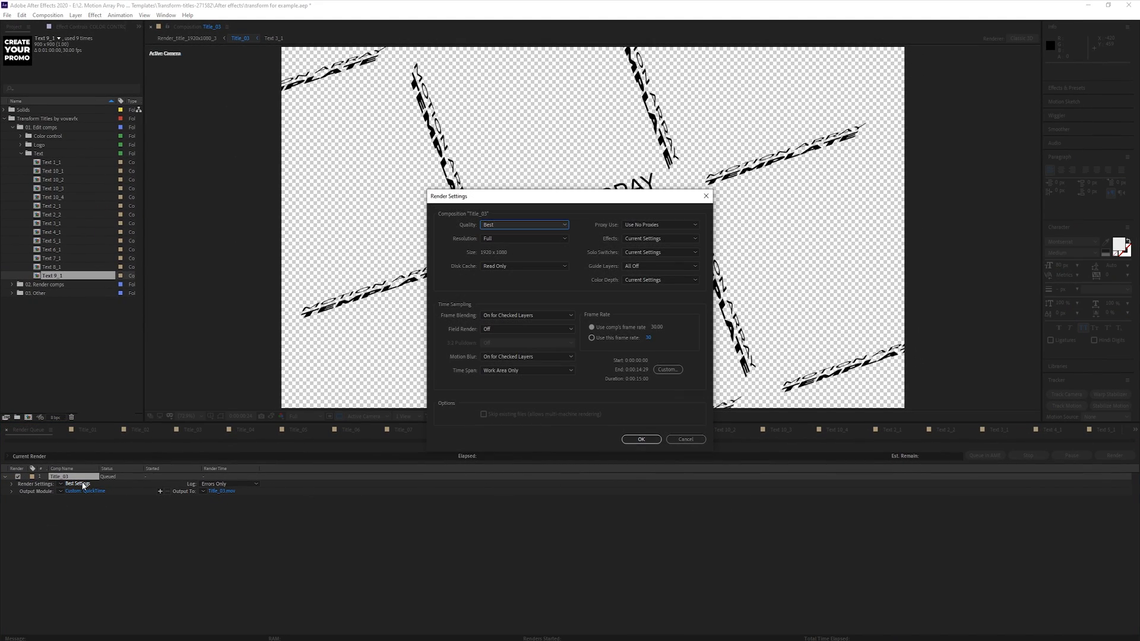
click(525, 225)
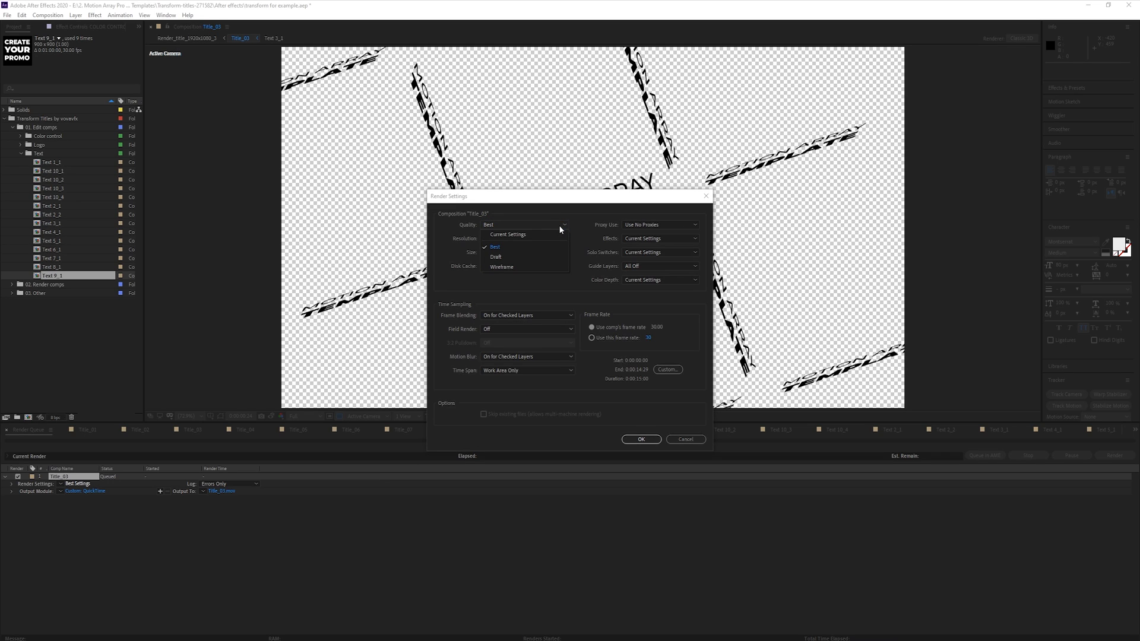
click(494, 247)
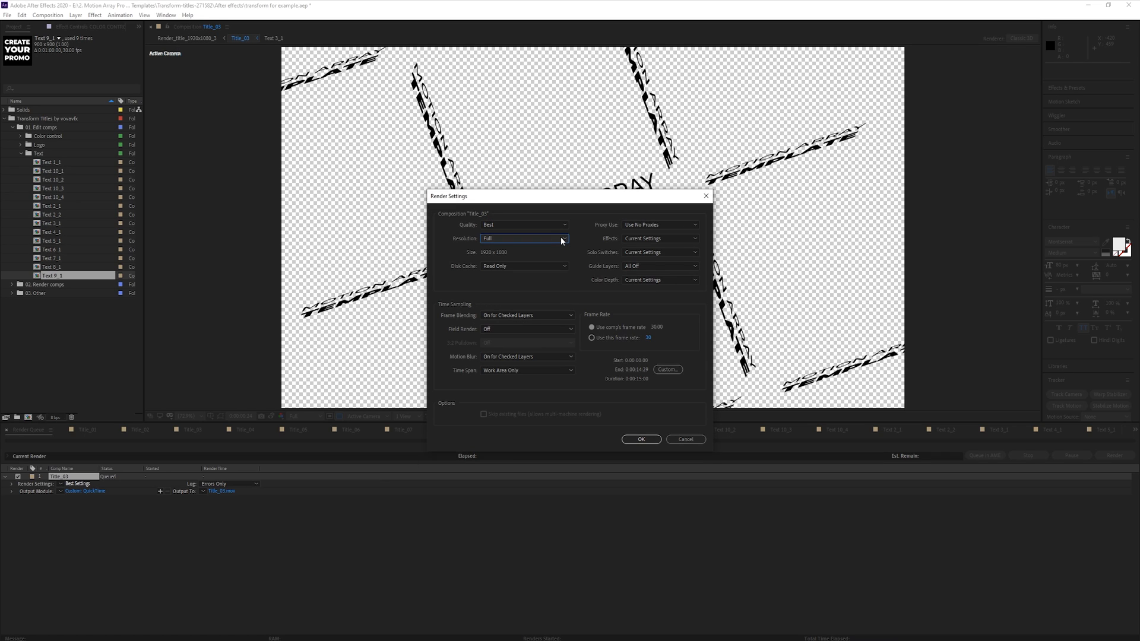
click(641, 439)
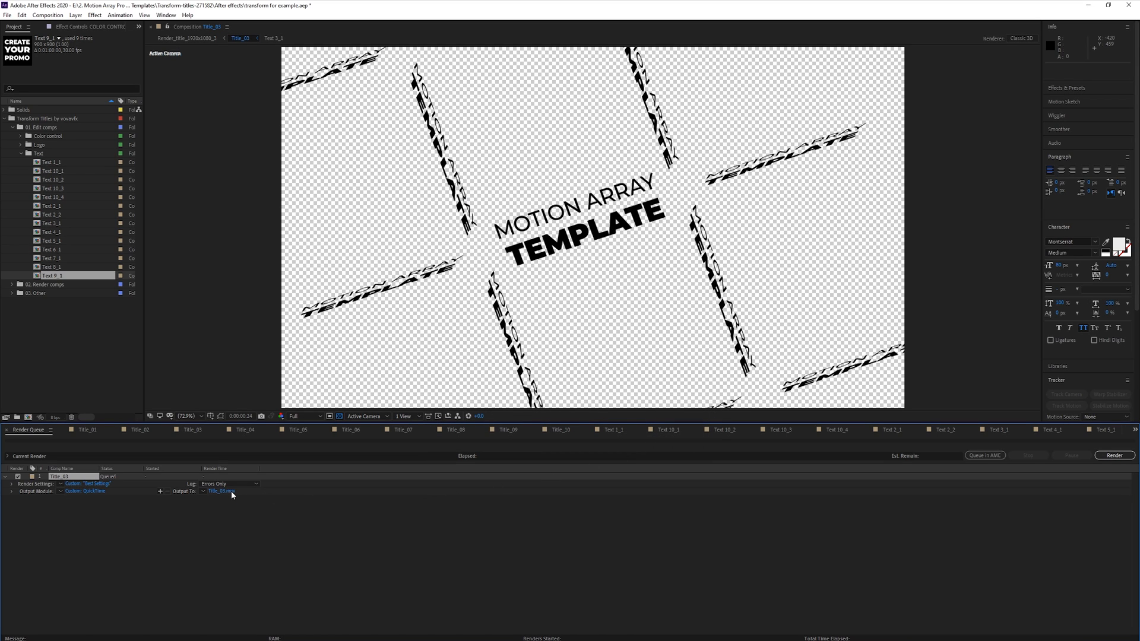
click(217, 492)
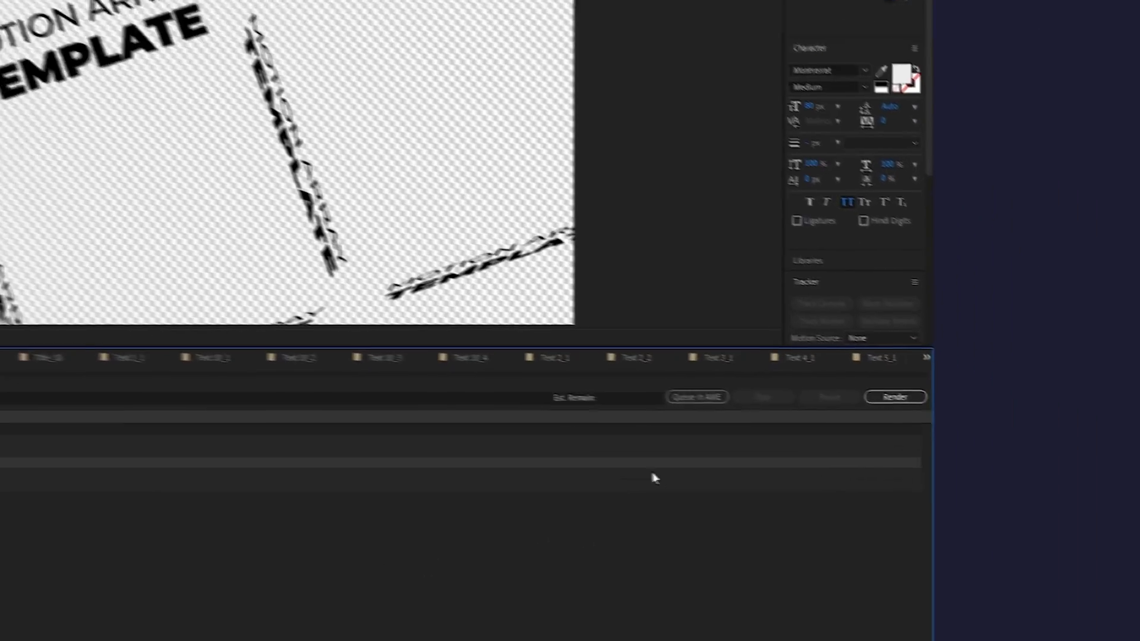
Send the queued Title_03 render to Adobe Media Encoder via Queue in AME
click(697, 396)
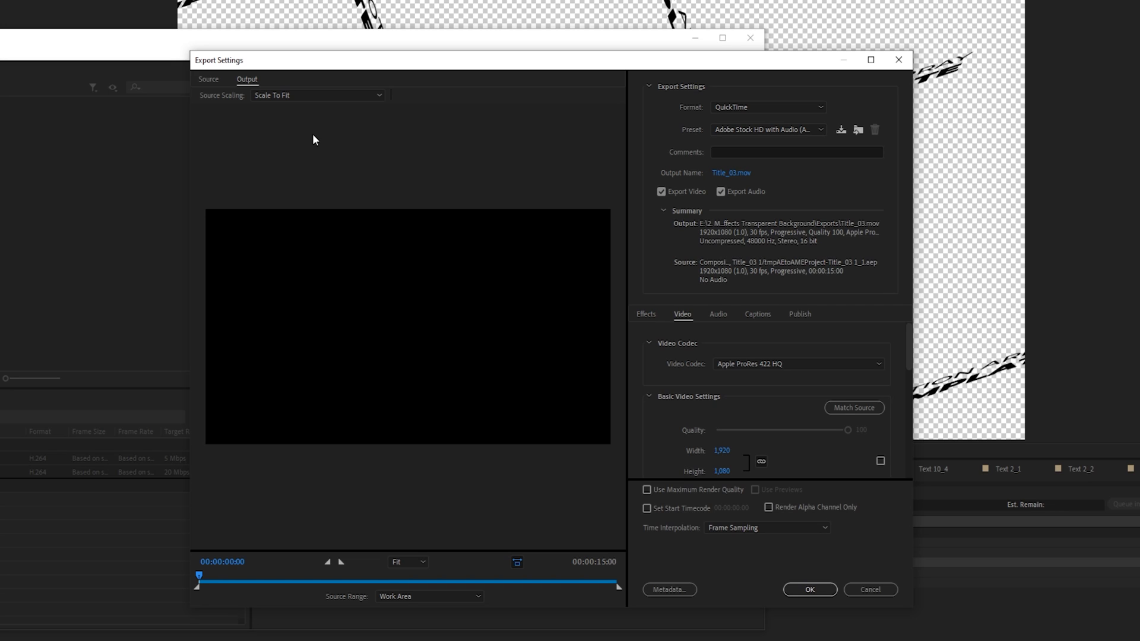
mouse_move(537, 149)
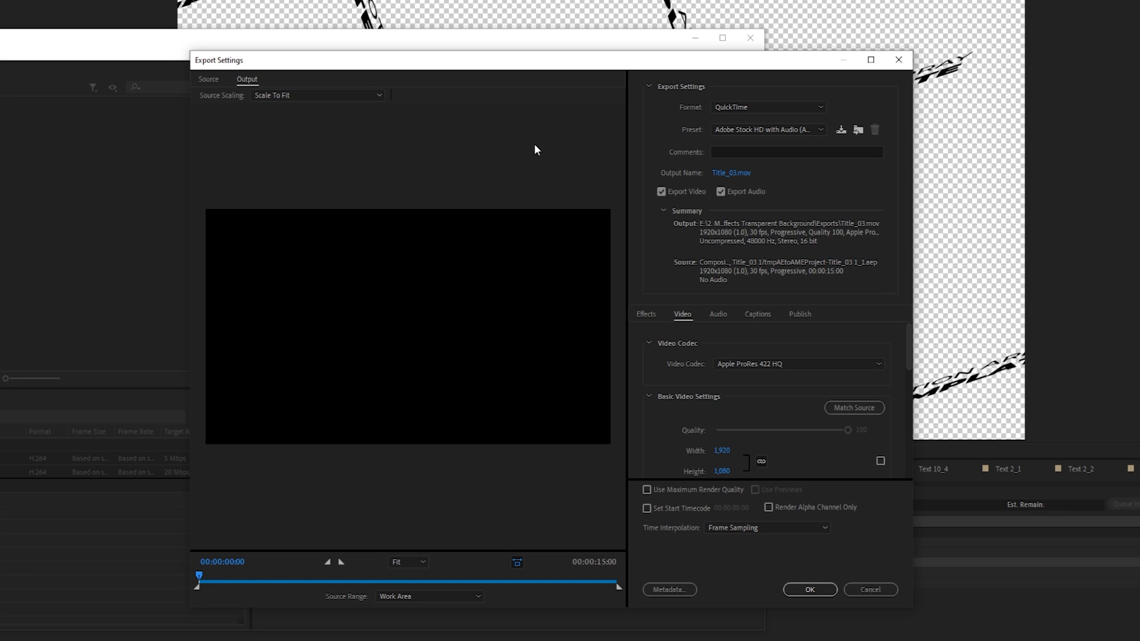
Change the export video codec from Apple ProRes 422 HQ to Animation with 8-bpc + alpha depth
click(767, 107)
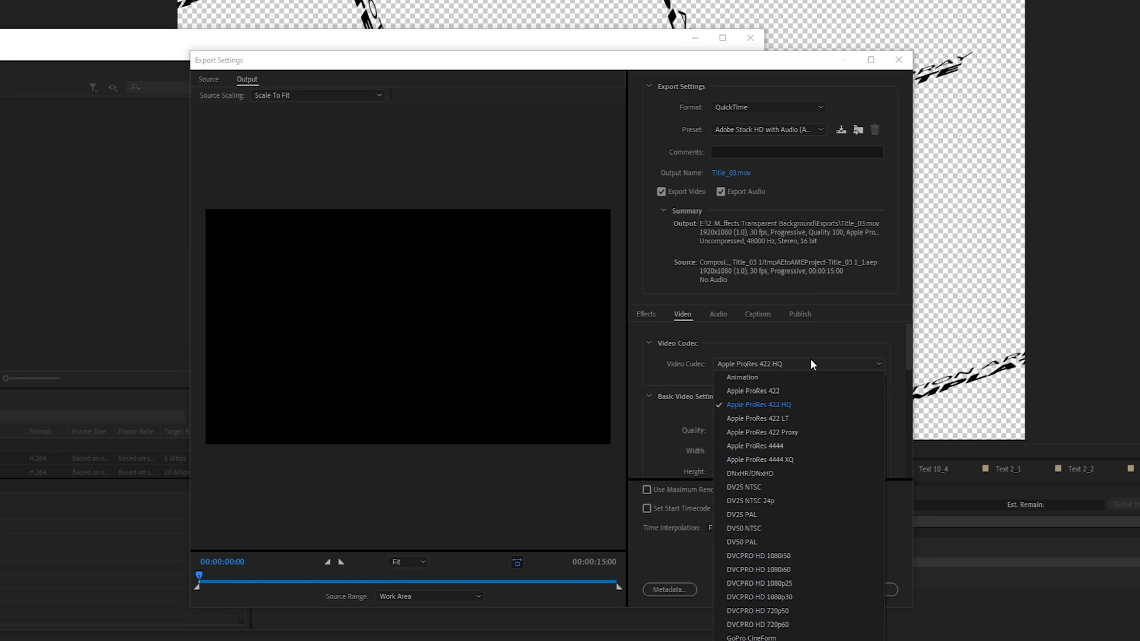
click(741, 378)
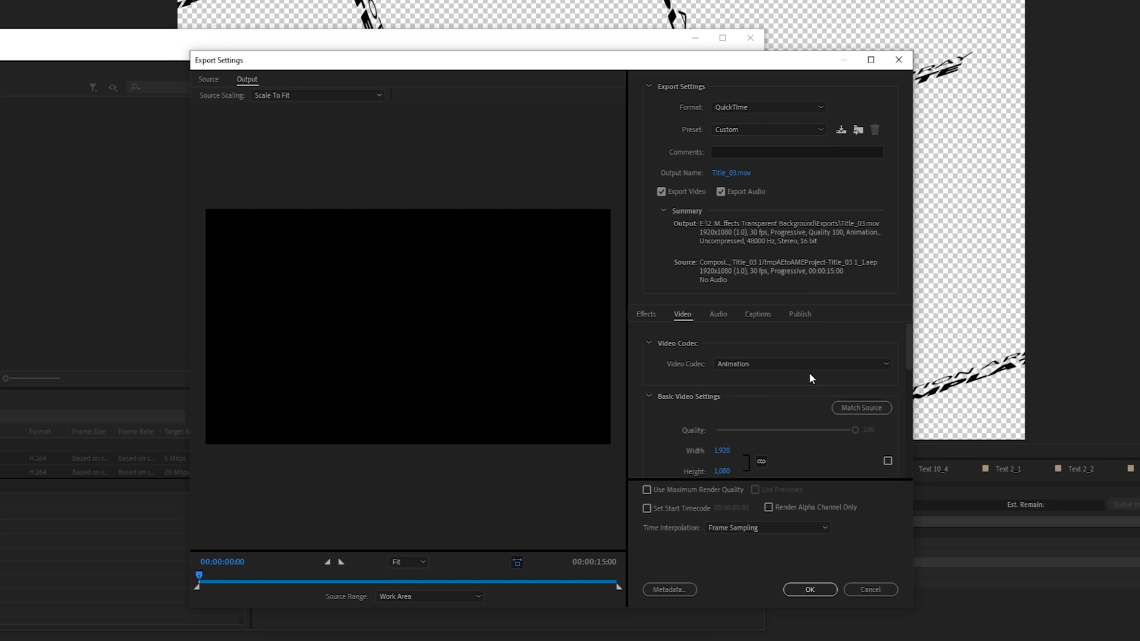
scroll(down, 3)
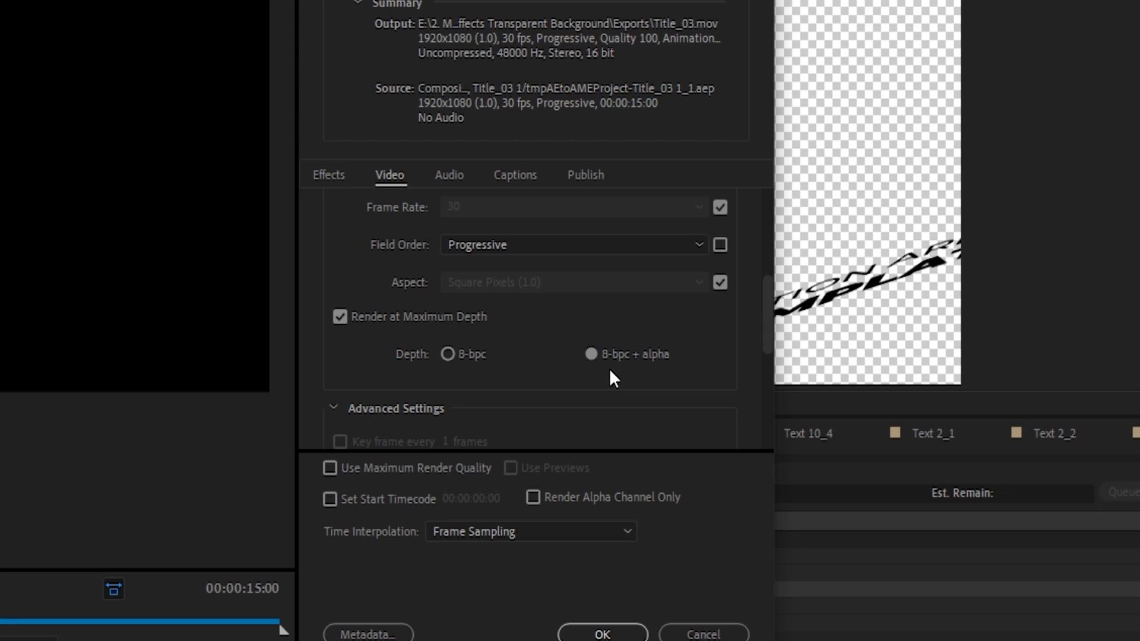
mouse_move(753, 379)
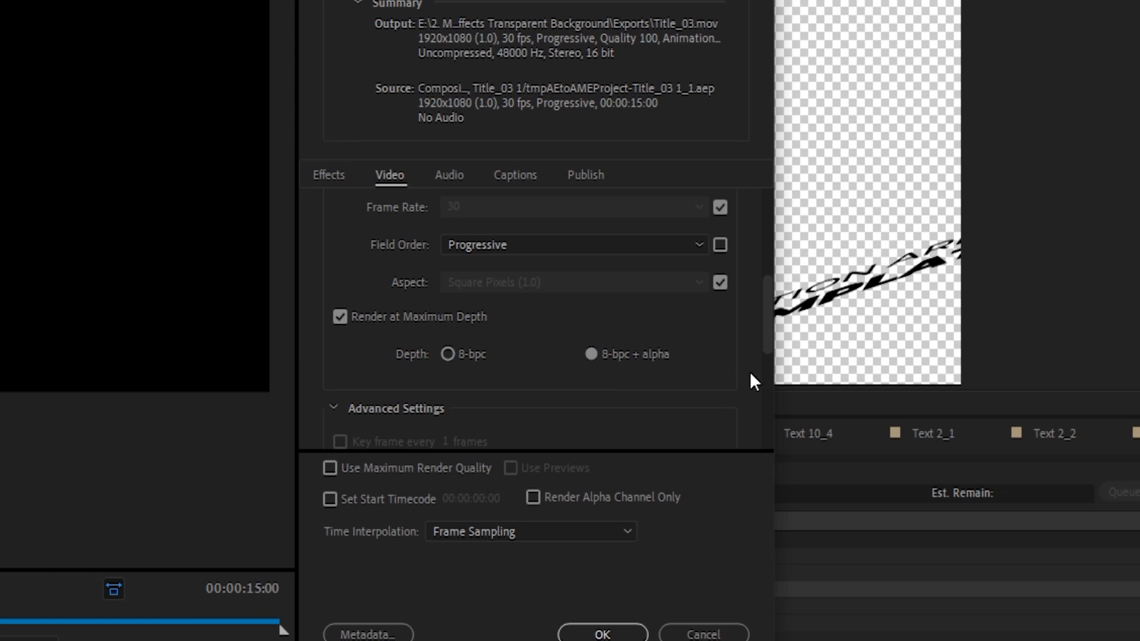
click(582, 259)
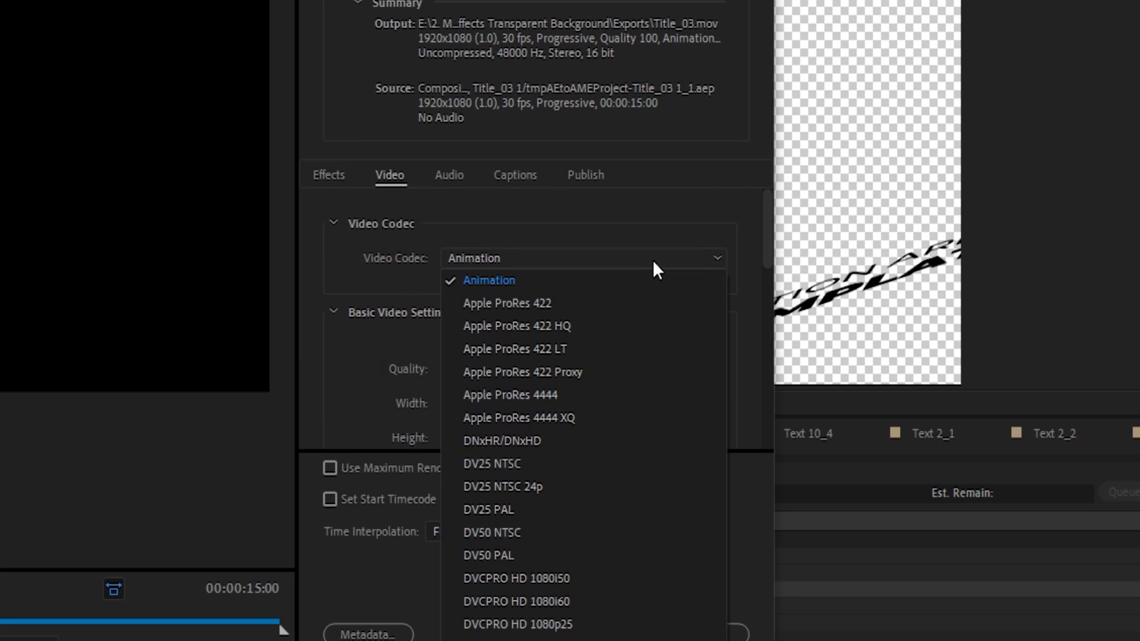
mouse_move(601, 306)
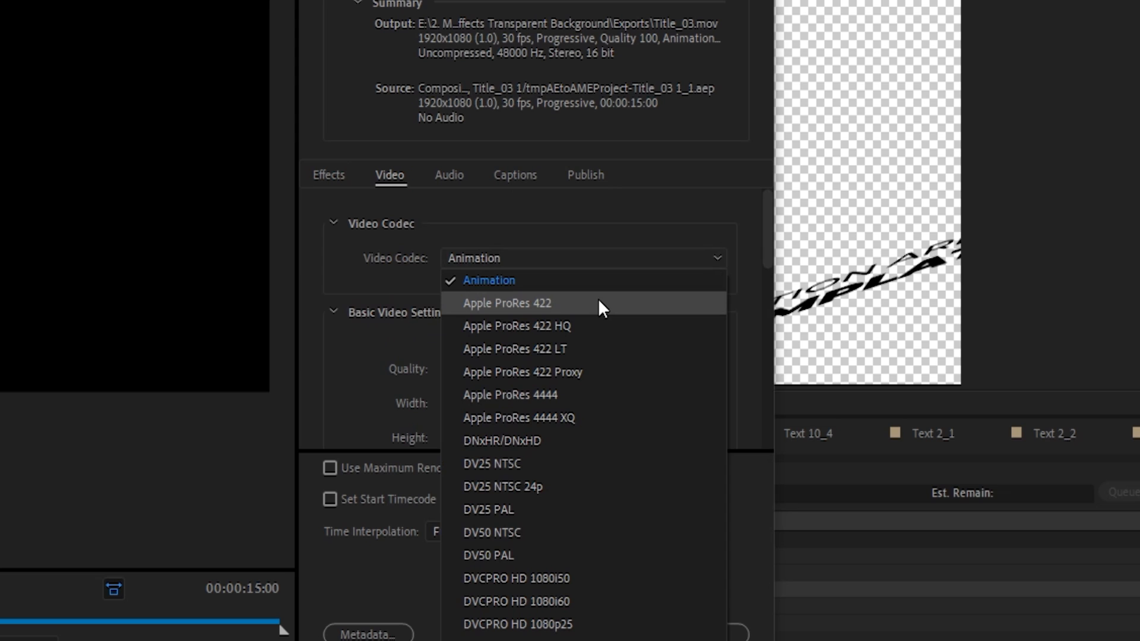
Try Apple ProRes codecs, then return the Video Codec to Animation with 8-bpc + alpha depth
click(506, 302)
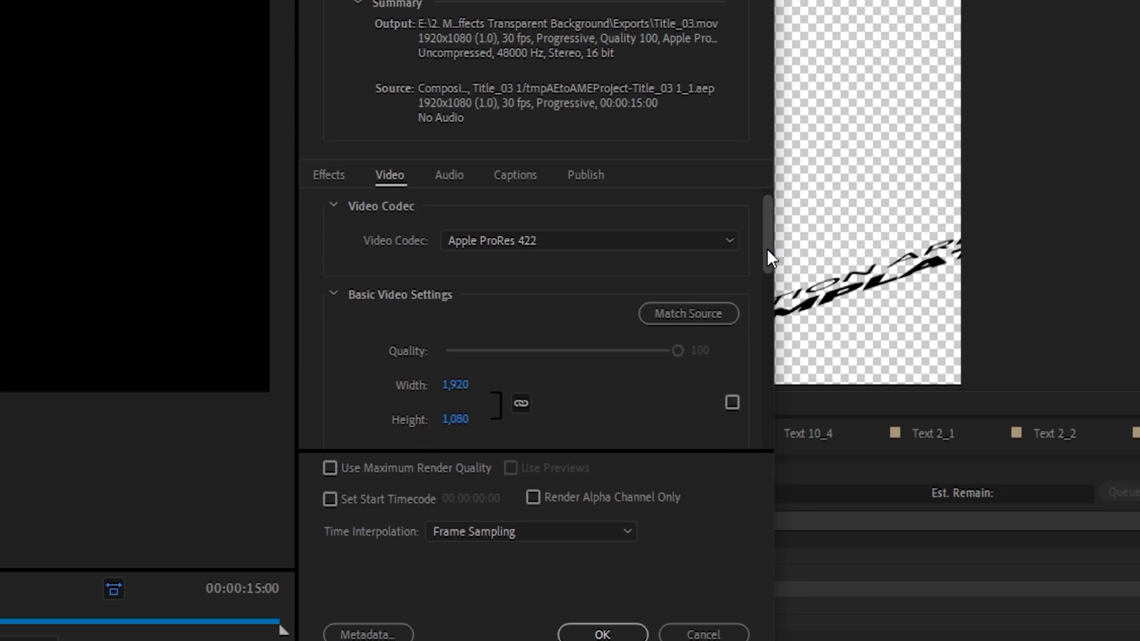
scroll(down, 3)
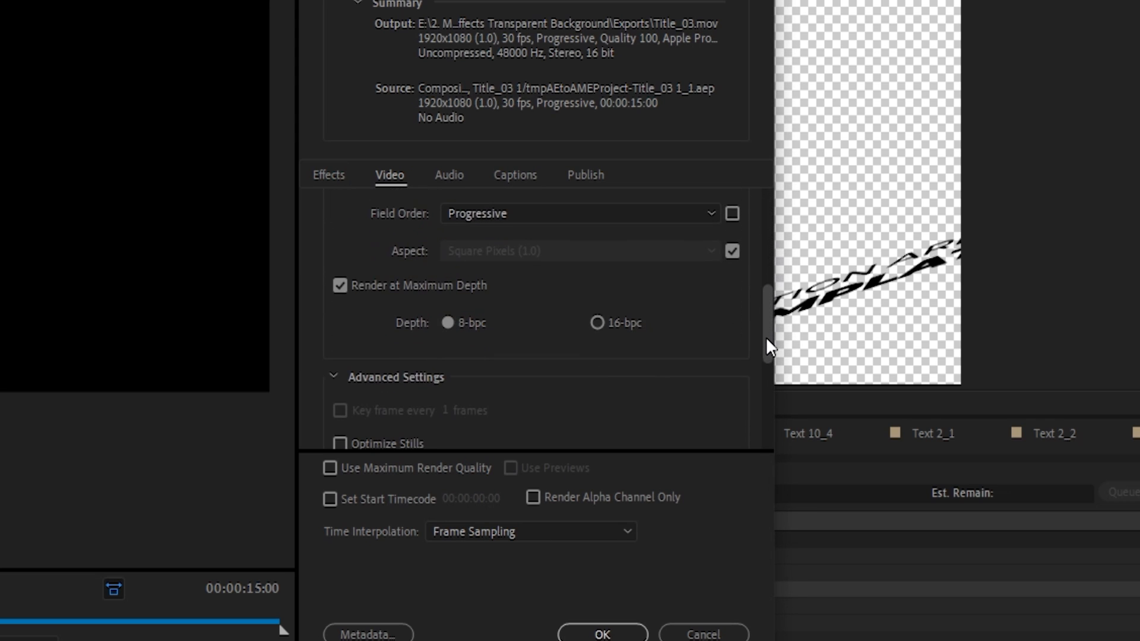
click(729, 257)
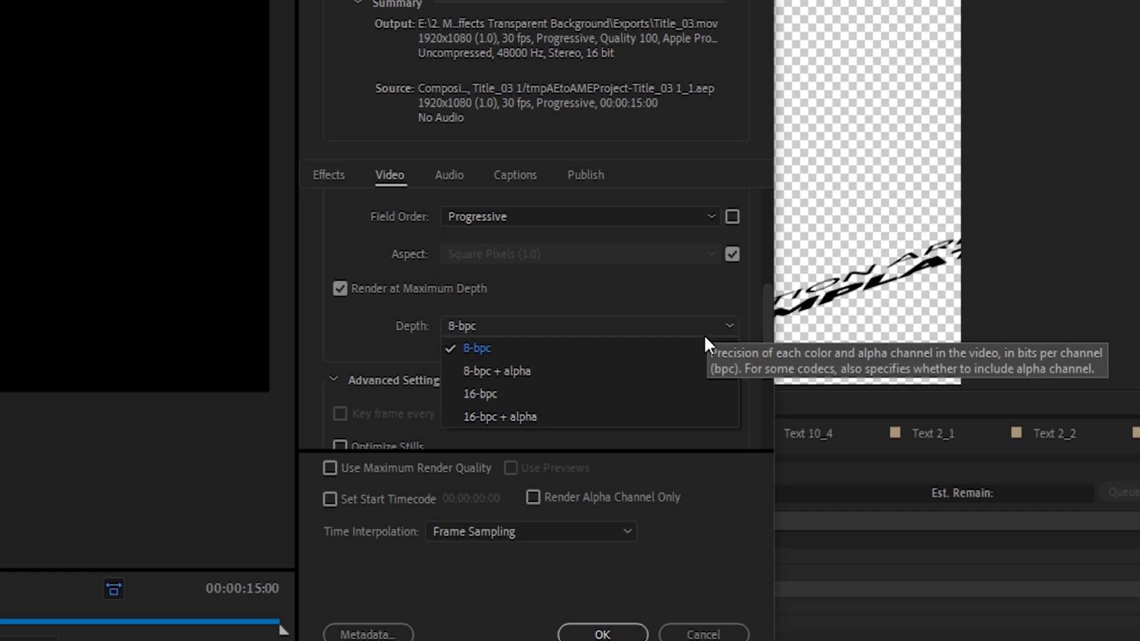
mouse_move(705, 425)
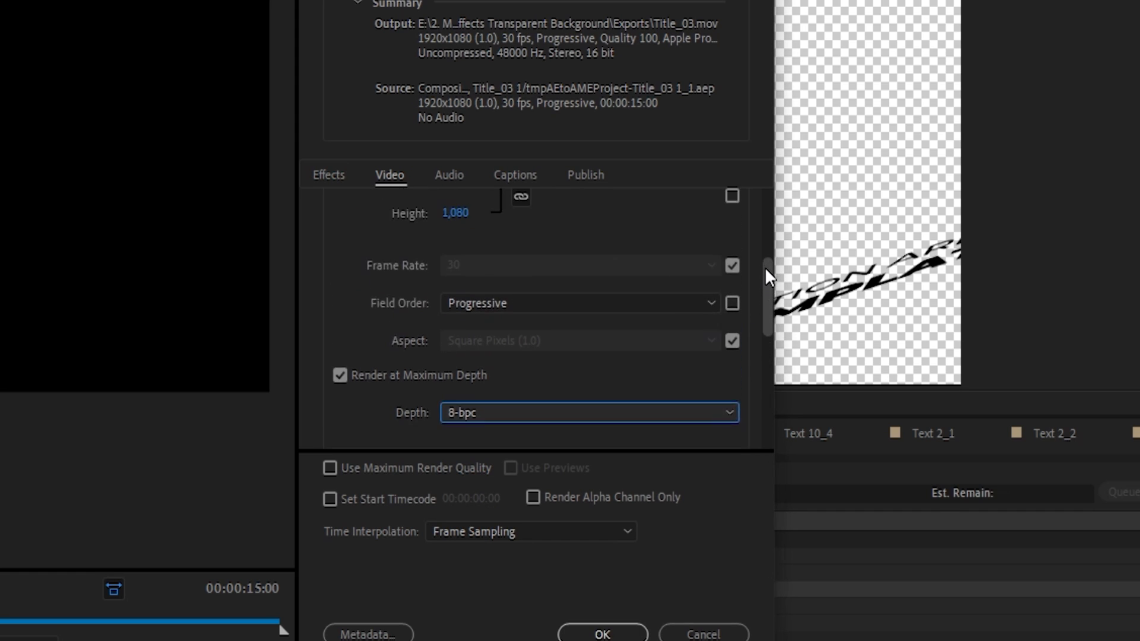
click(590, 259)
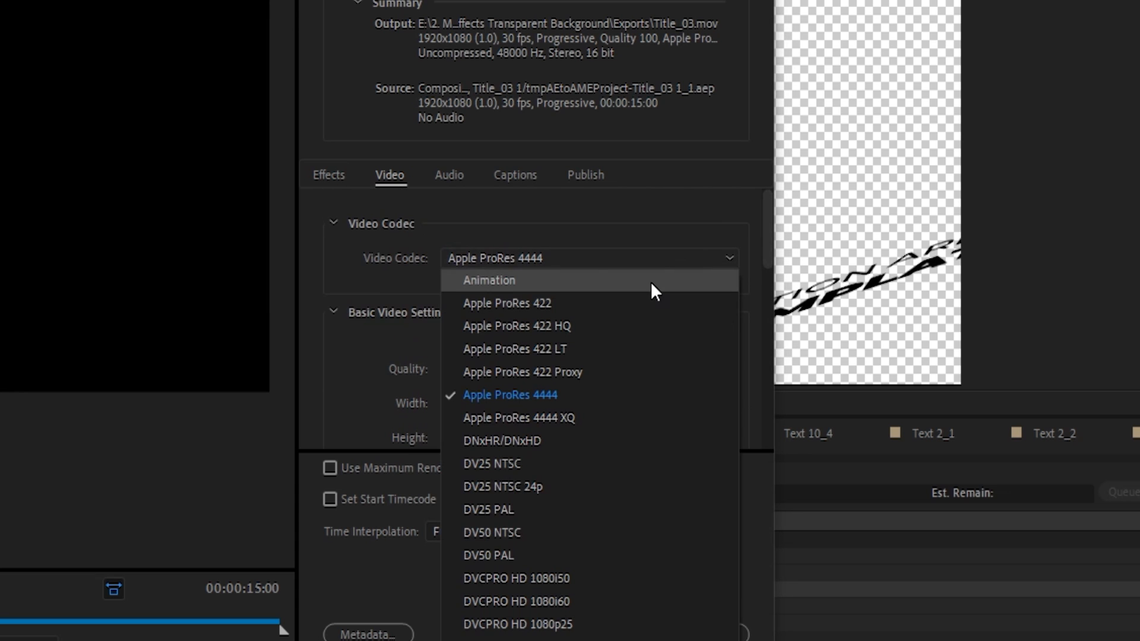
click(488, 281)
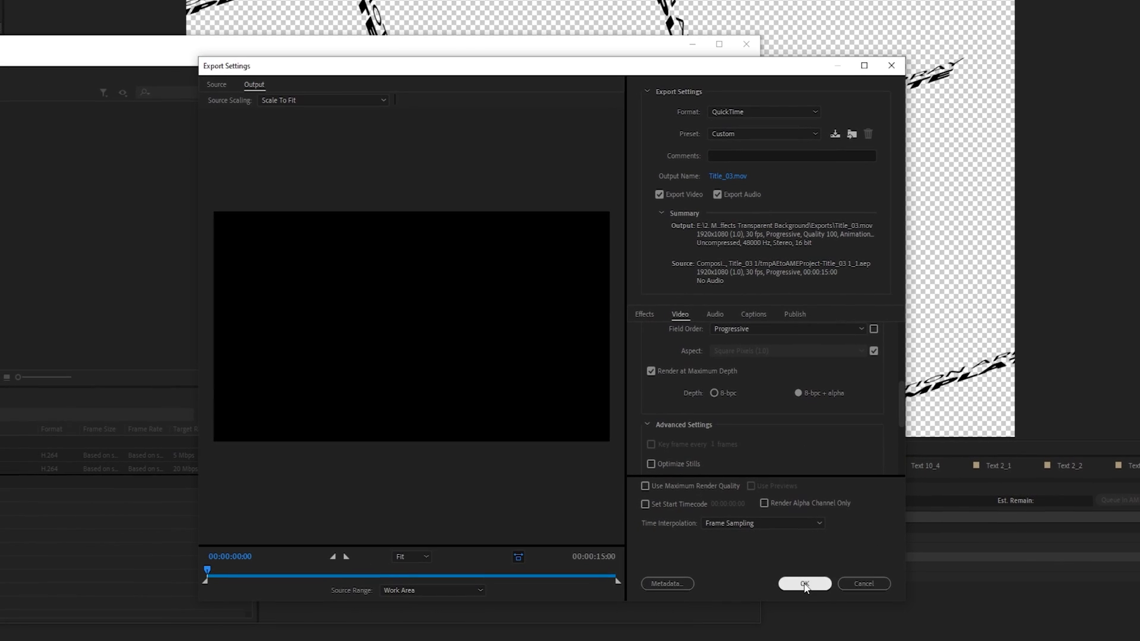
Confirm the export settings and save the output as 'Motion Array Isometric Loop 3'
click(805, 583)
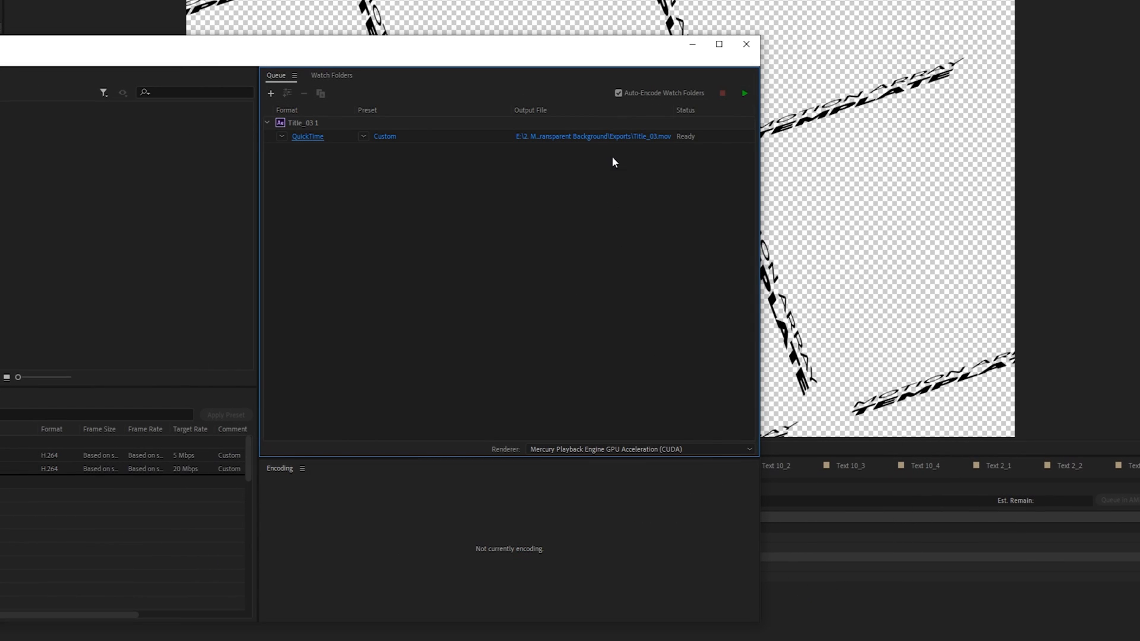
click(587, 135)
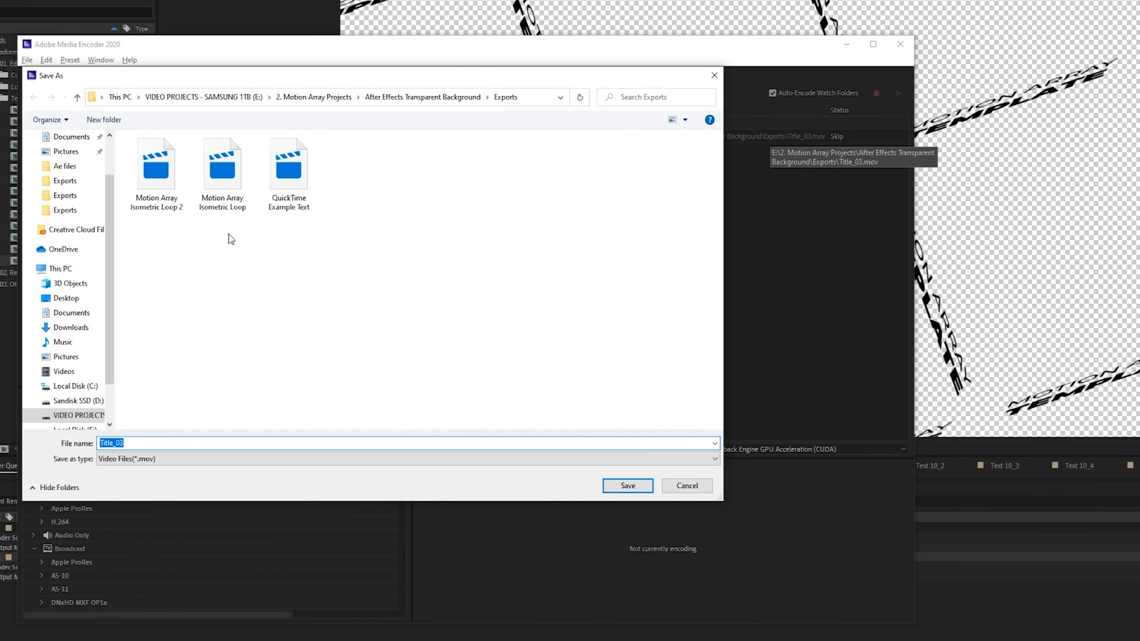
text(Motion Array Isometric Loop 3)
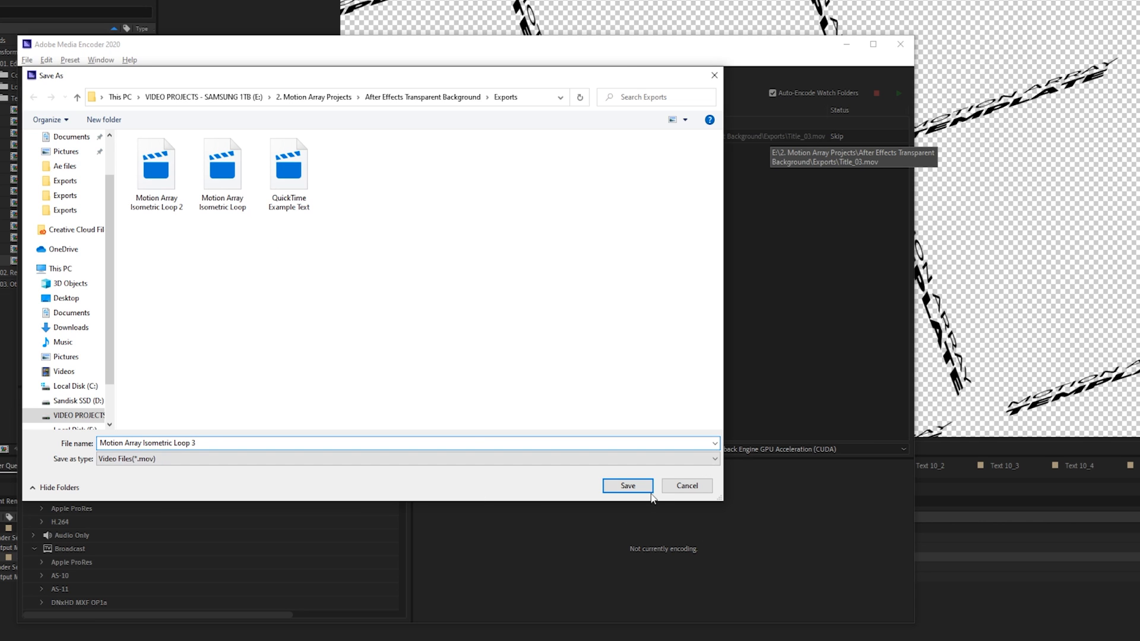
click(627, 485)
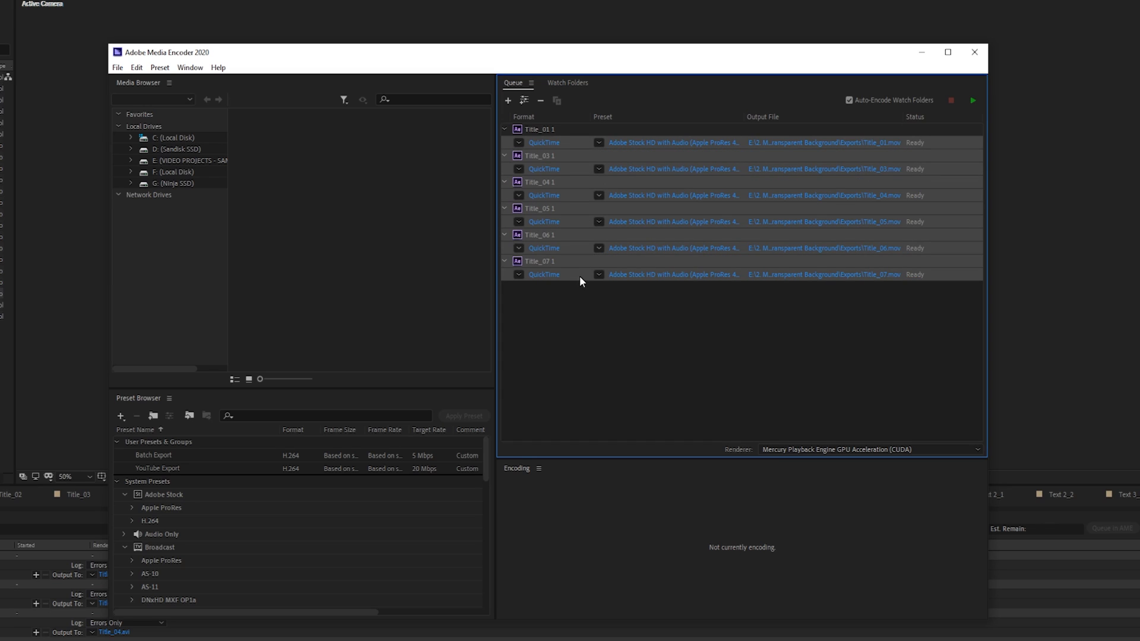
Apply the Animation codec to every queued title and start the queue encoding
click(544, 143)
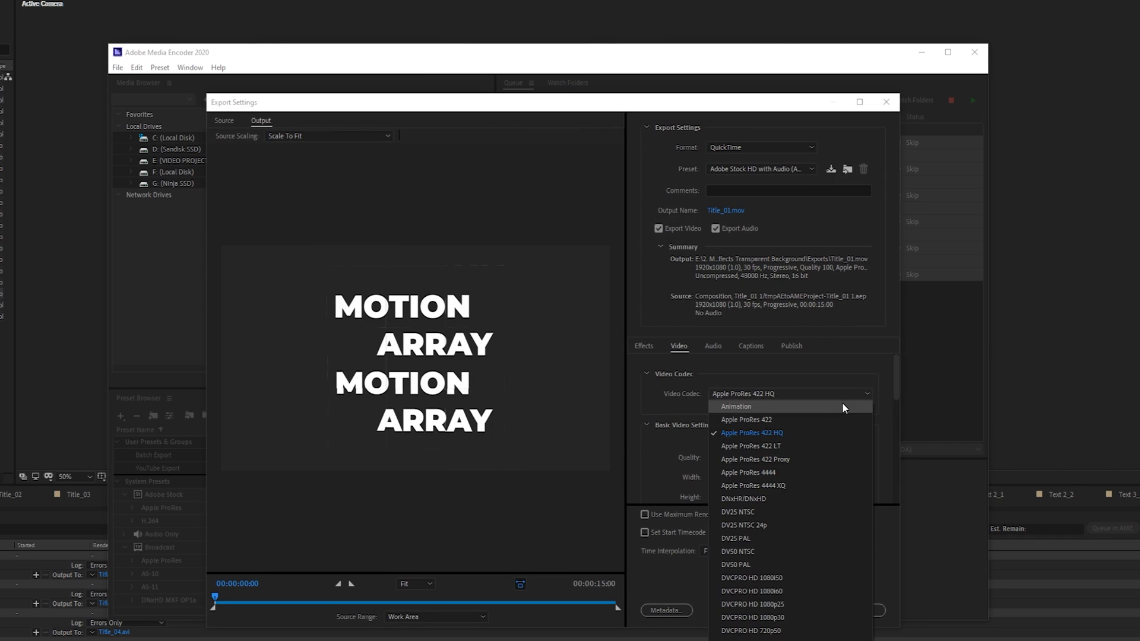
click(736, 406)
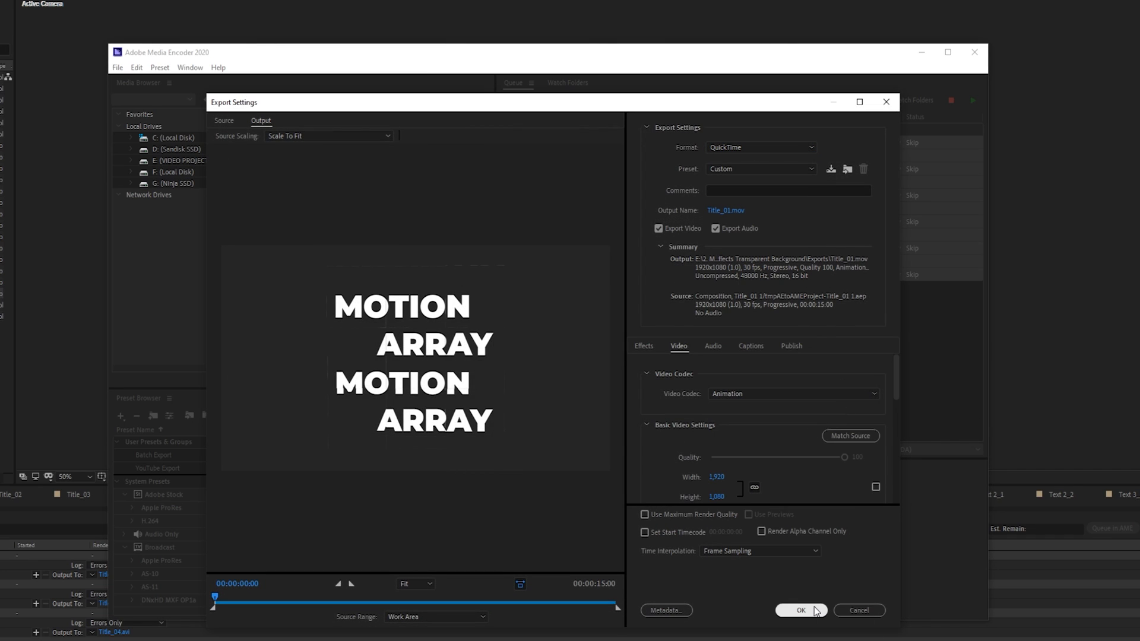
click(801, 611)
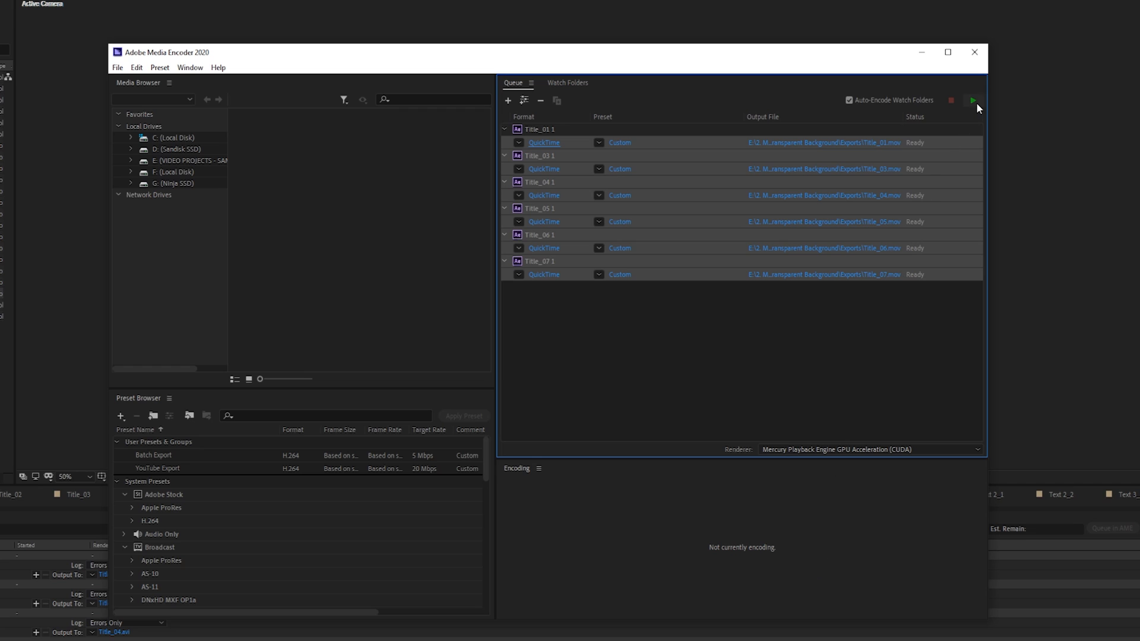
click(971, 100)
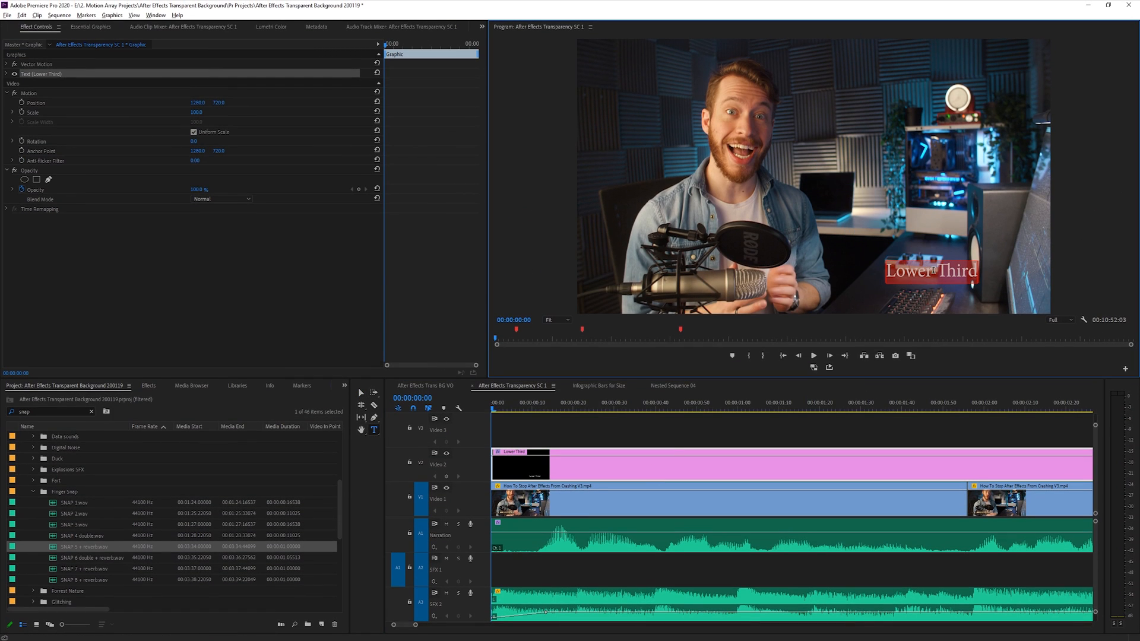
Show the Lower Third graphic's editable properties and the timeline context options in Premiere
click(83, 28)
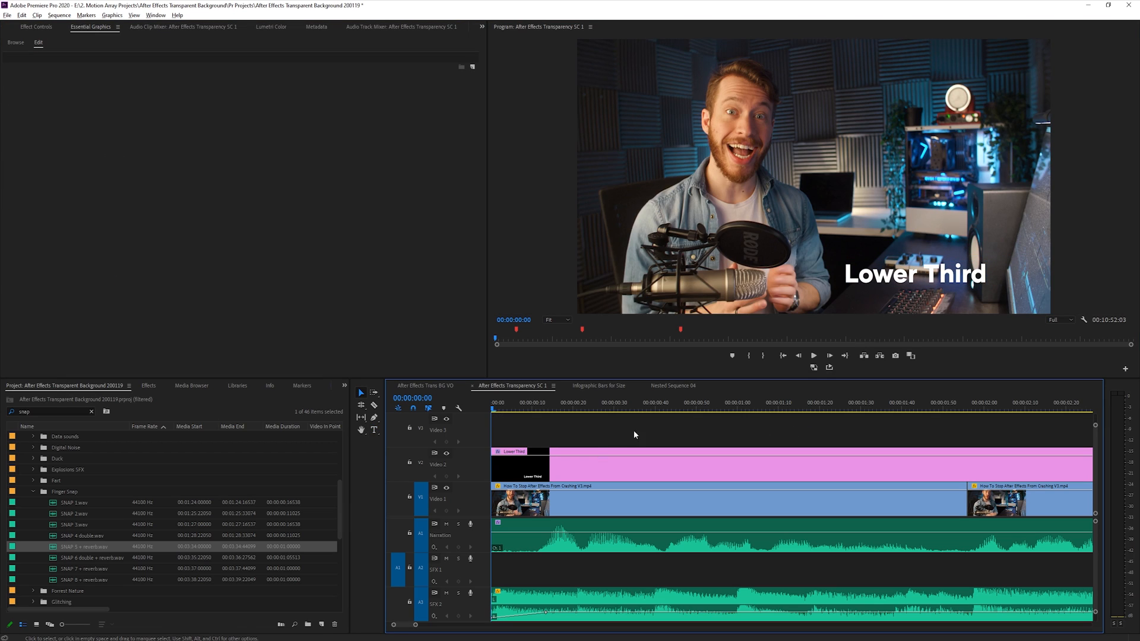
right_click(520, 462)
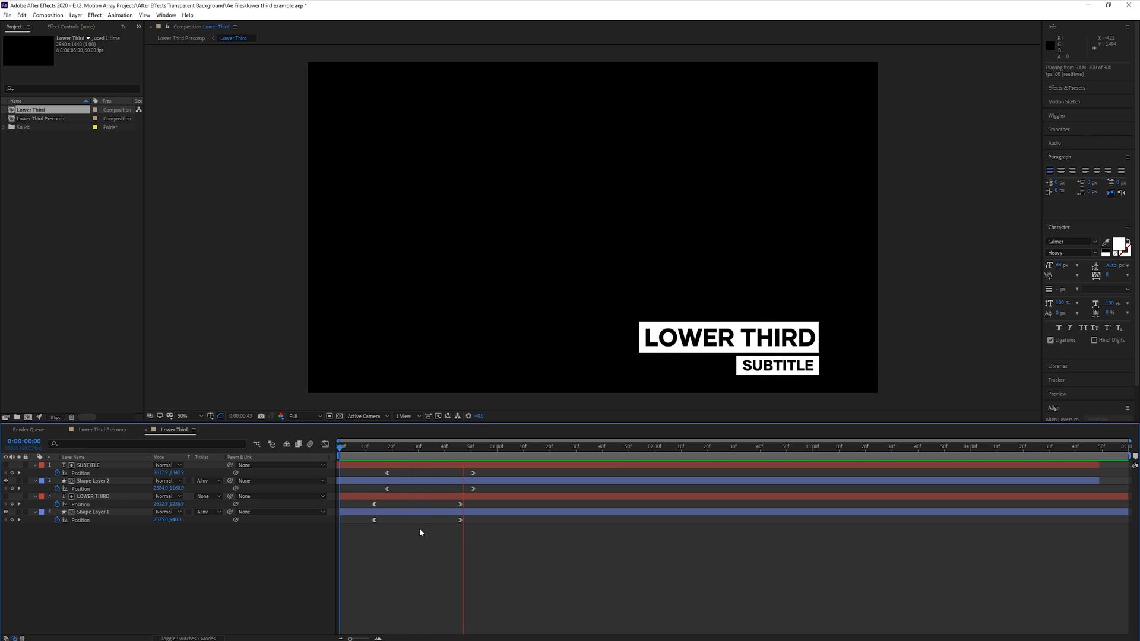
Leave the After Effects timeline and return to Premiere with the lower third example.aep in view
click(602, 447)
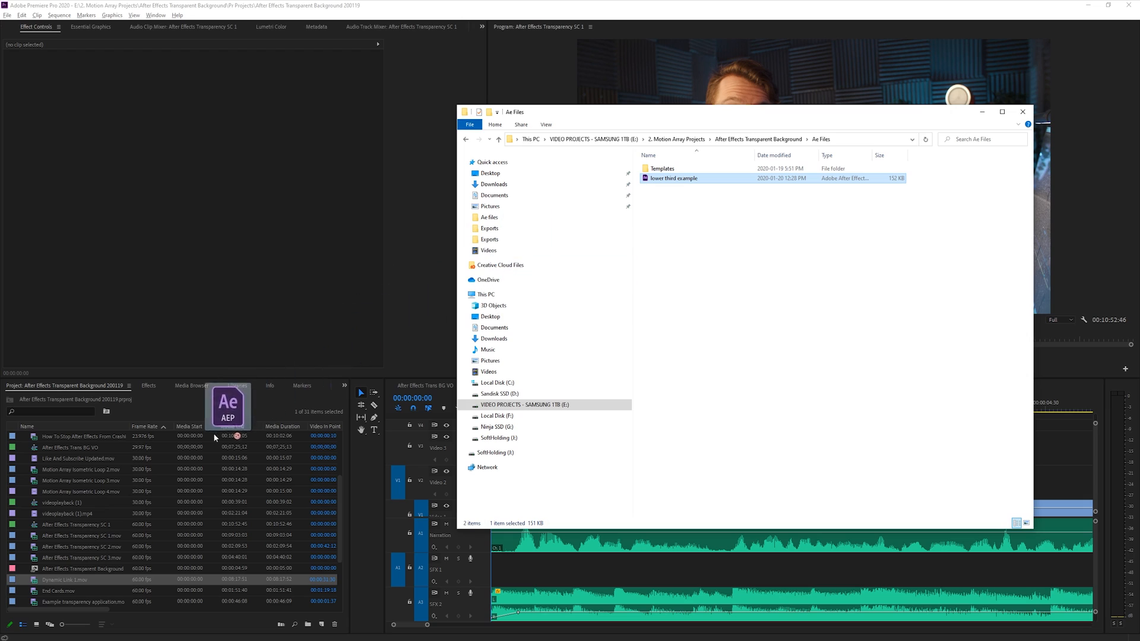
Import the Lower Third Precomp into Premiere and preview it over the clip
double_click(673, 178)
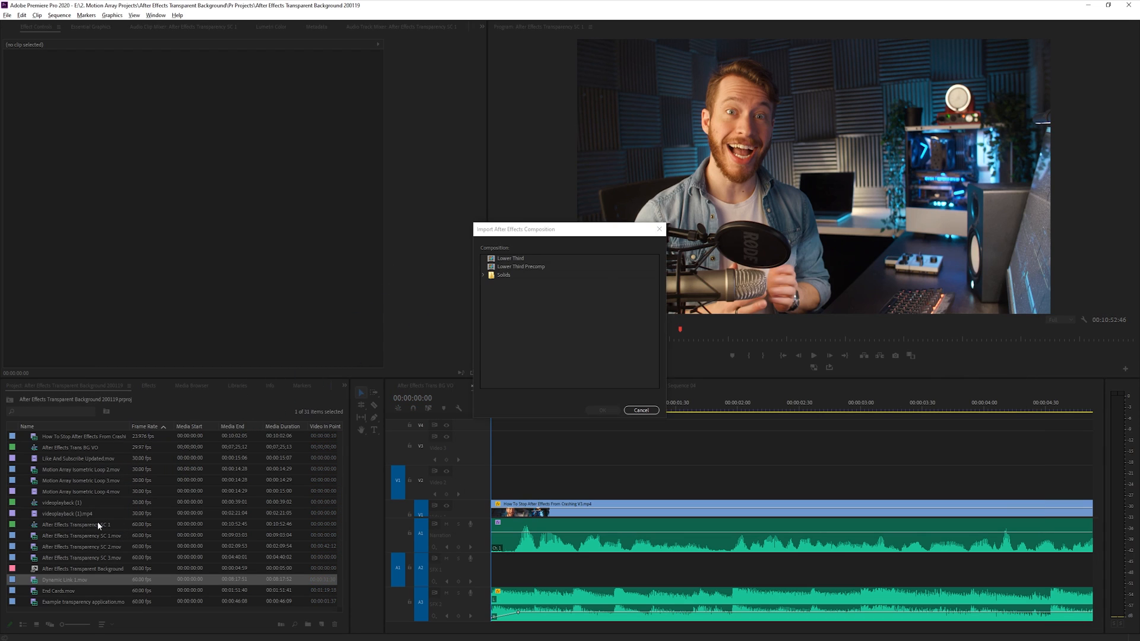
mouse_move(544, 268)
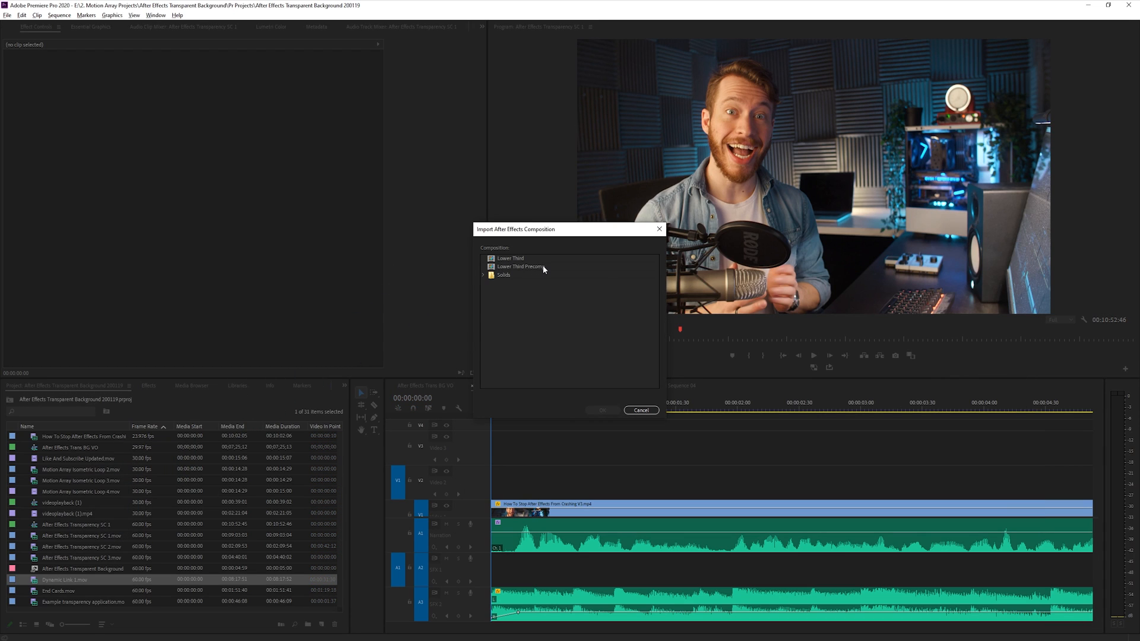
click(602, 410)
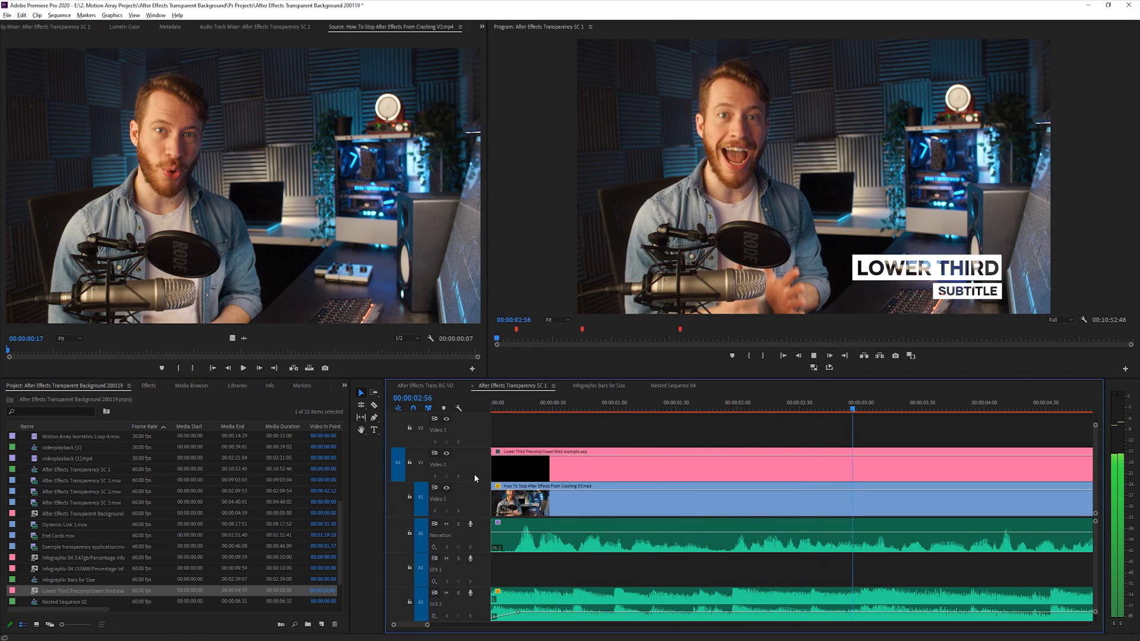
click(657, 408)
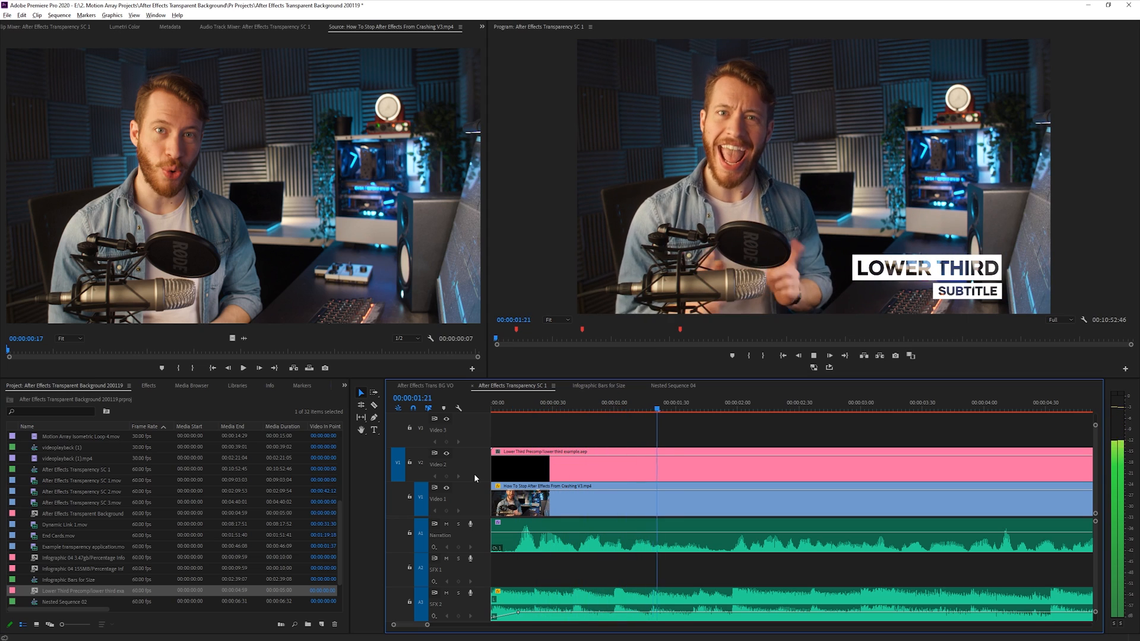